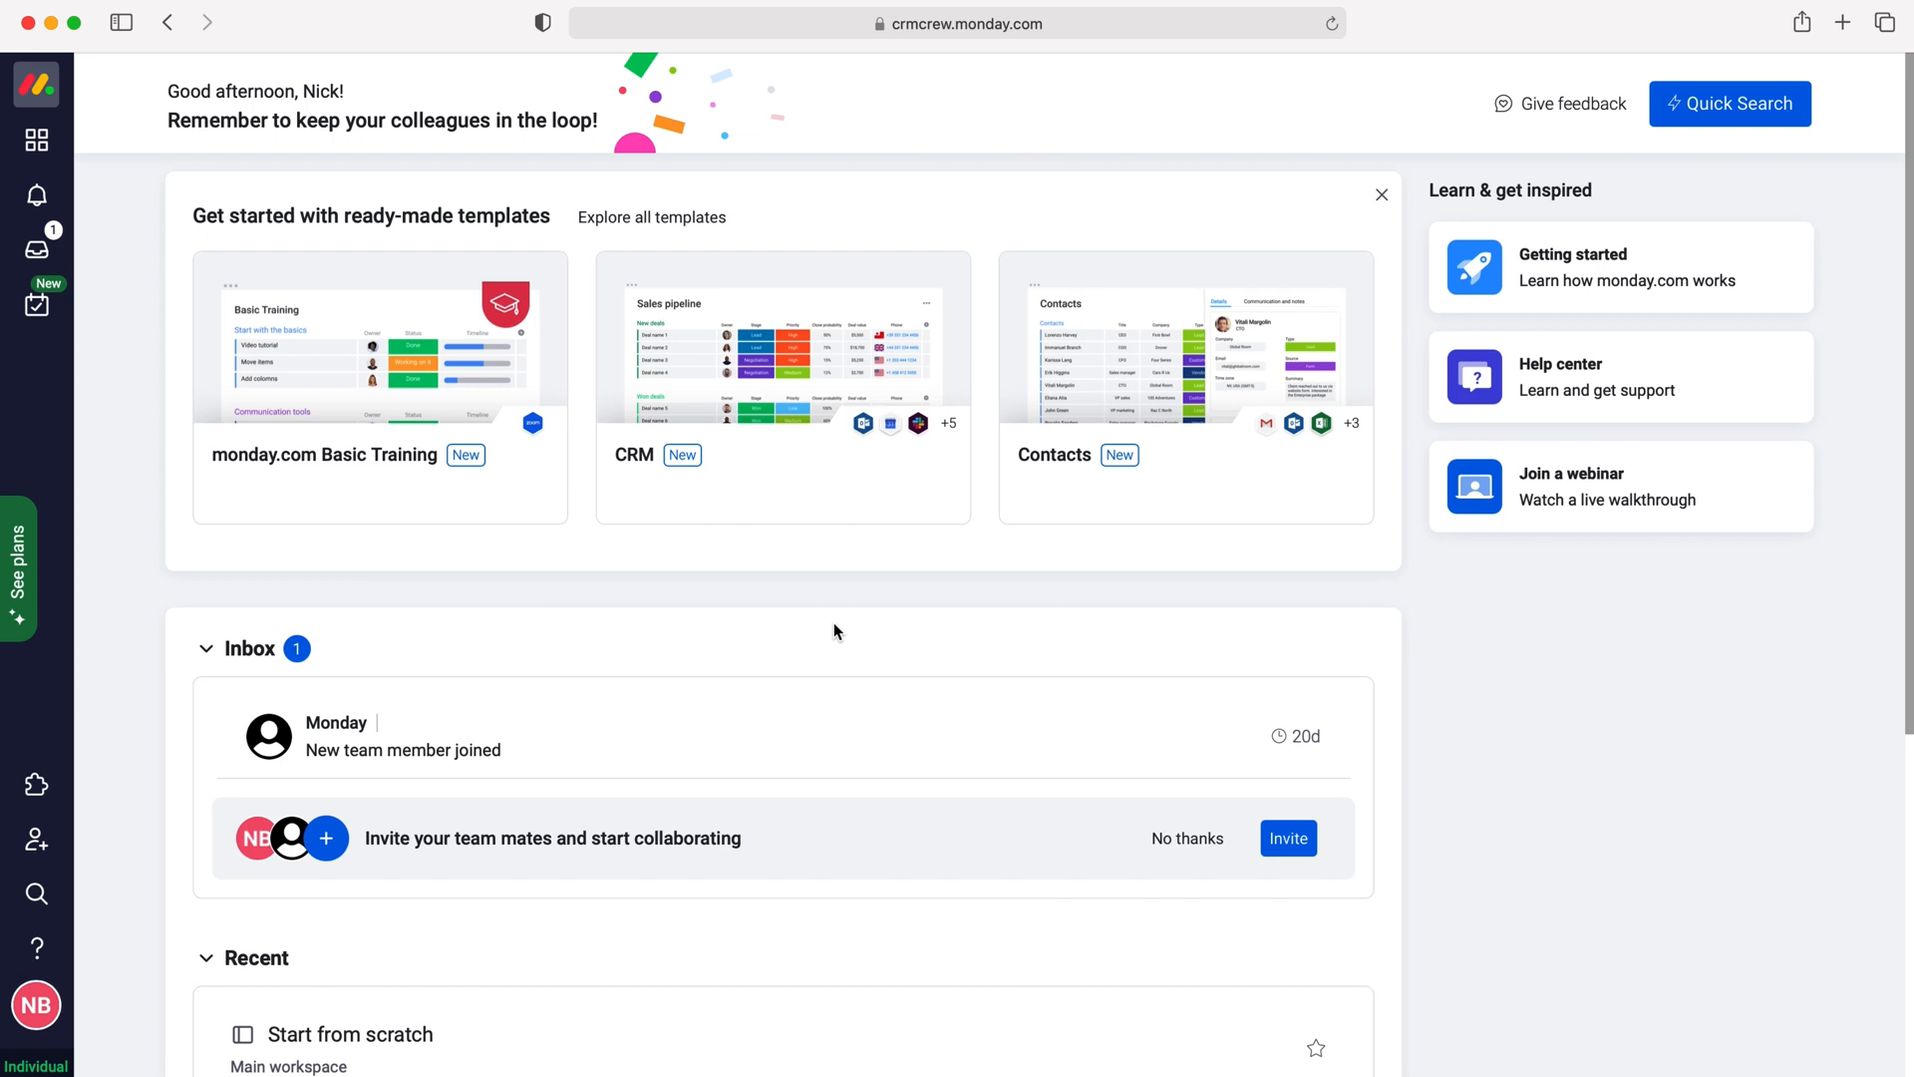
mouse_move(782, 624)
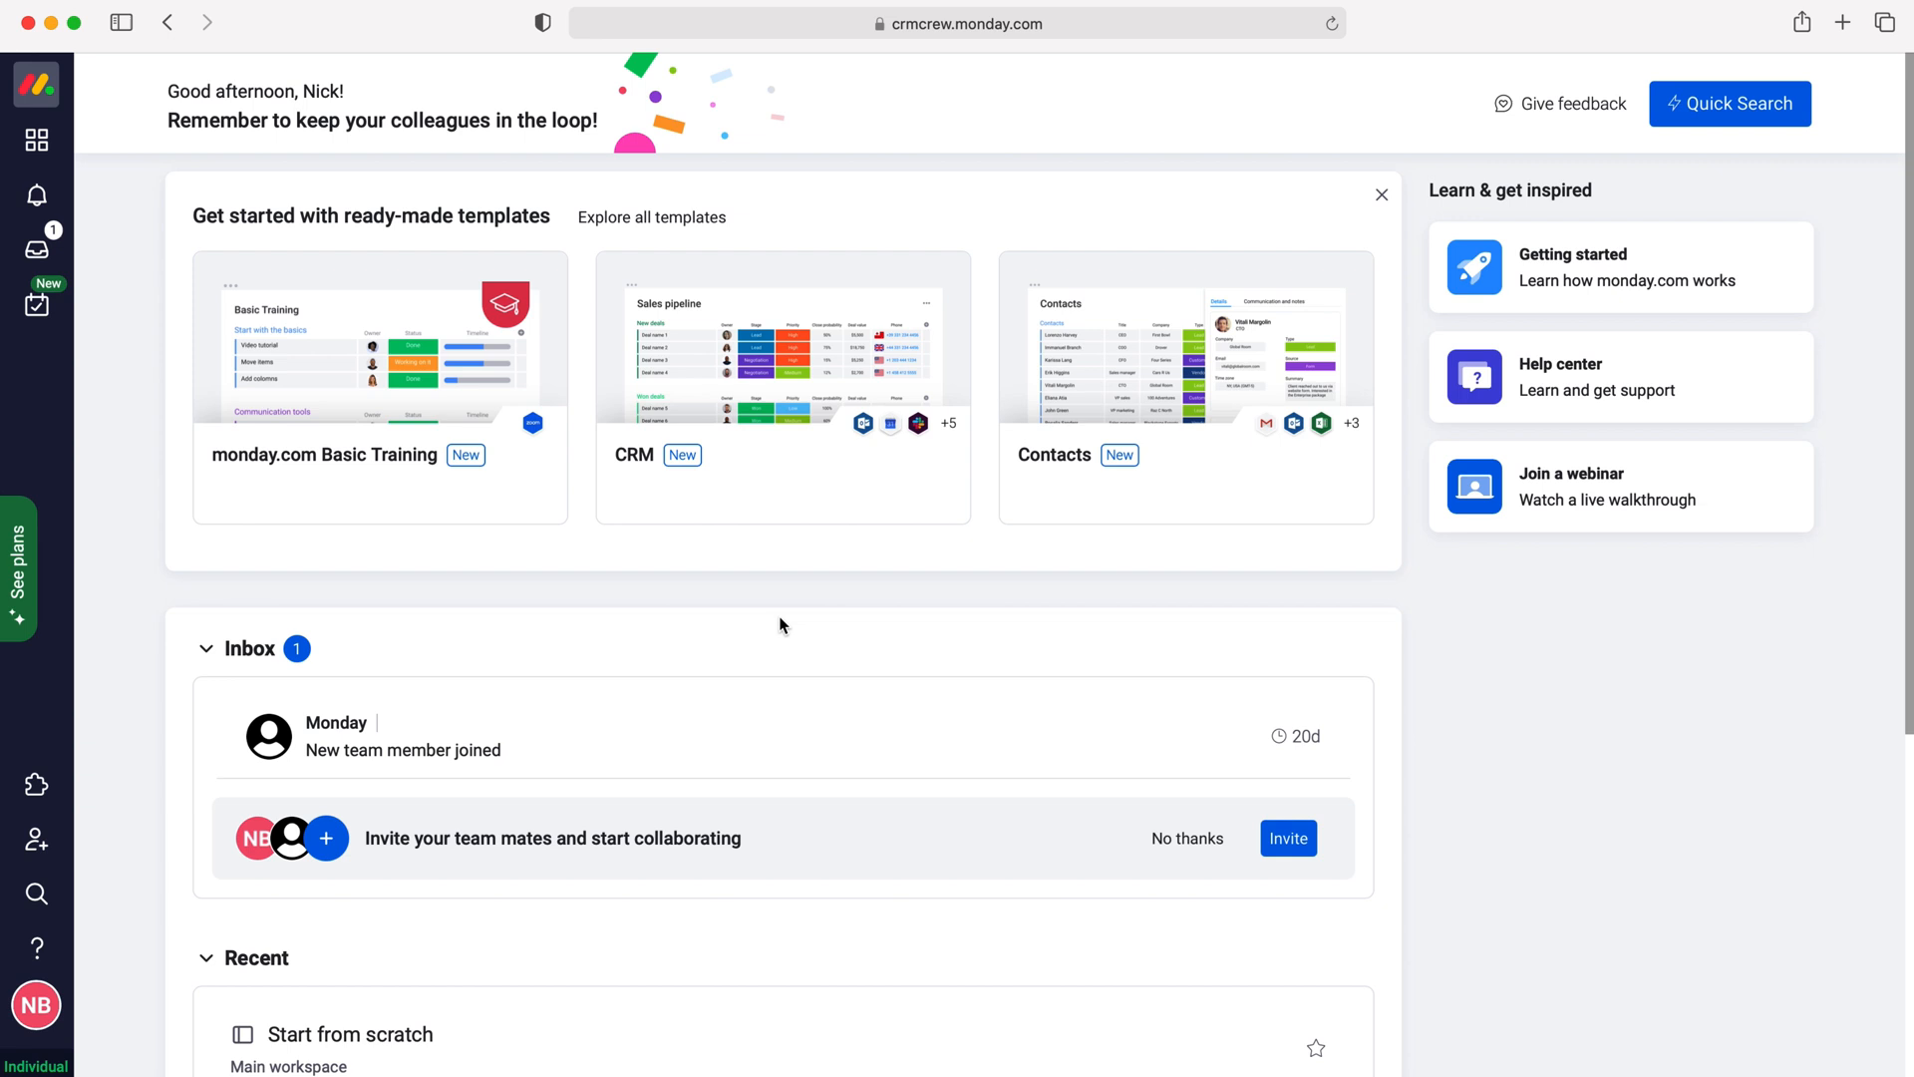
mouse_move(36, 137)
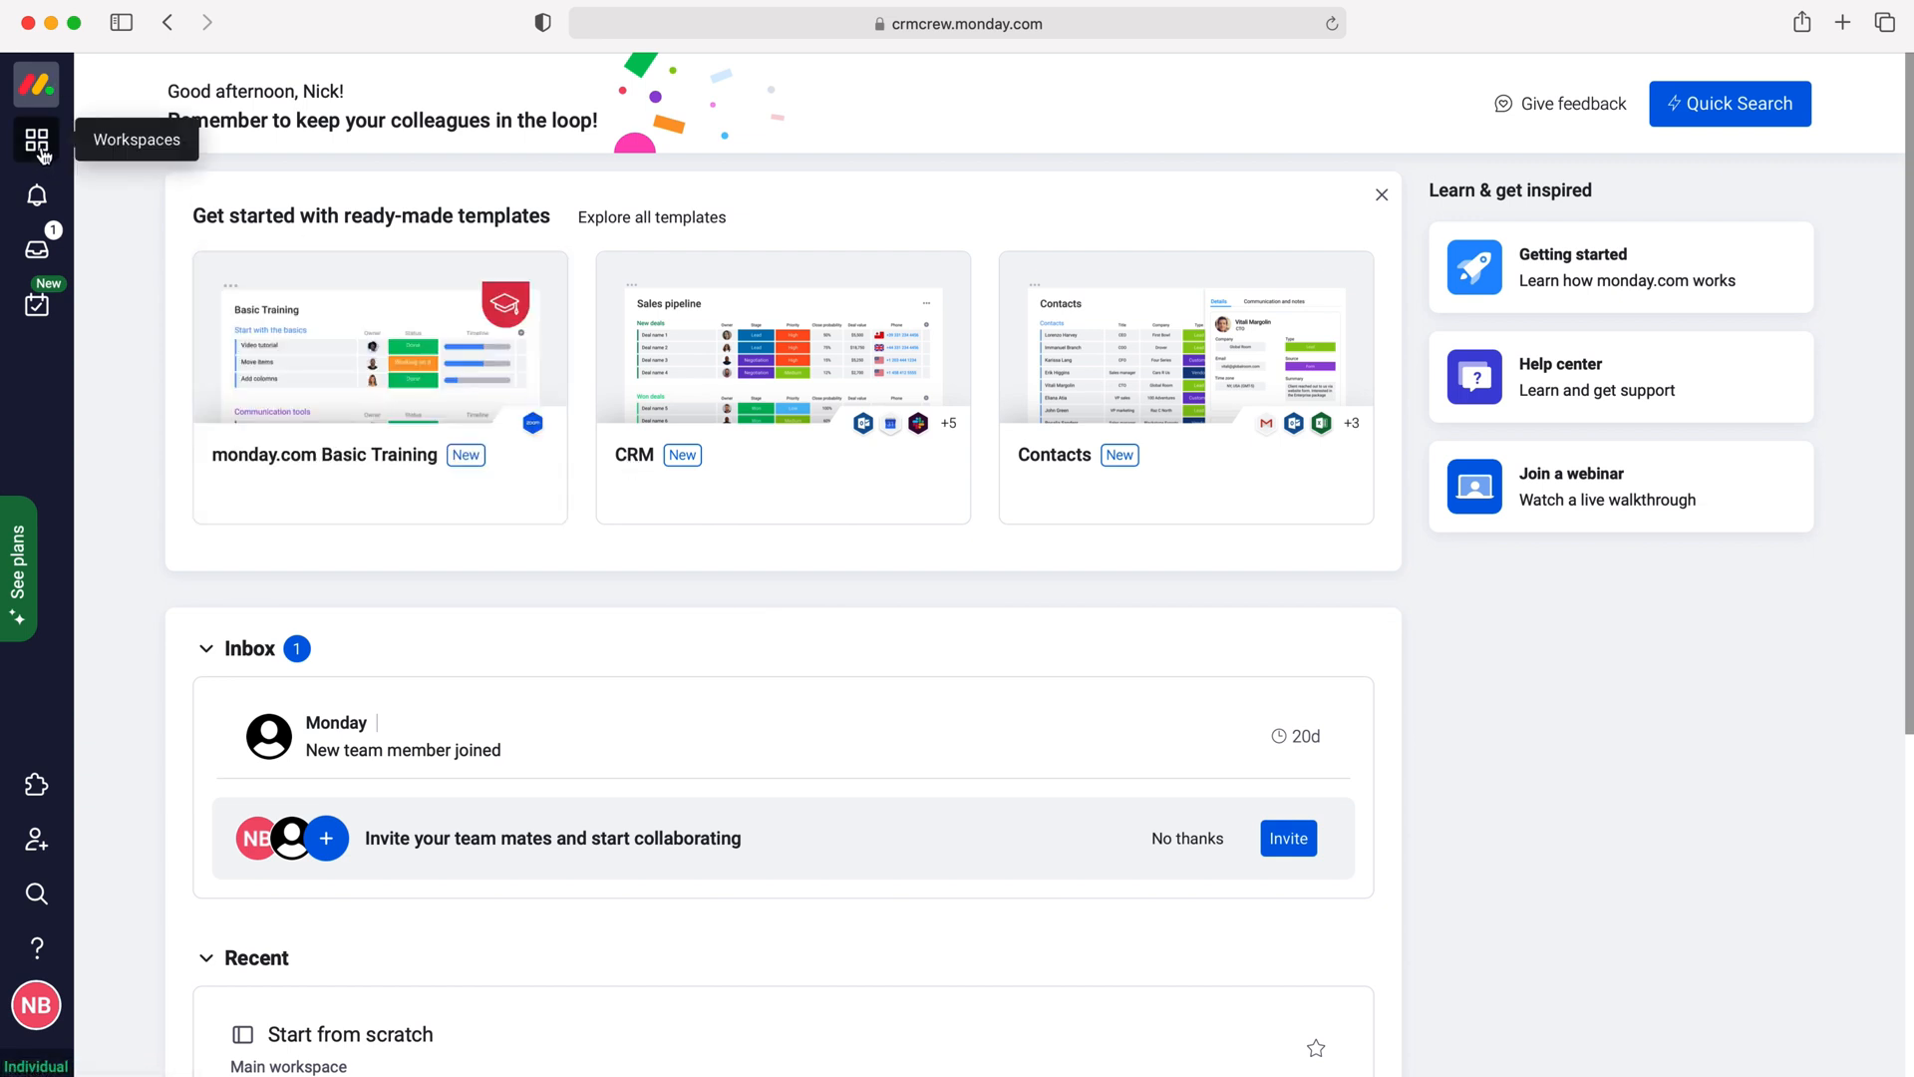
Step: Reach the Template center from the workspace's + Add menu via 'Choose from templates'
click(365, 1035)
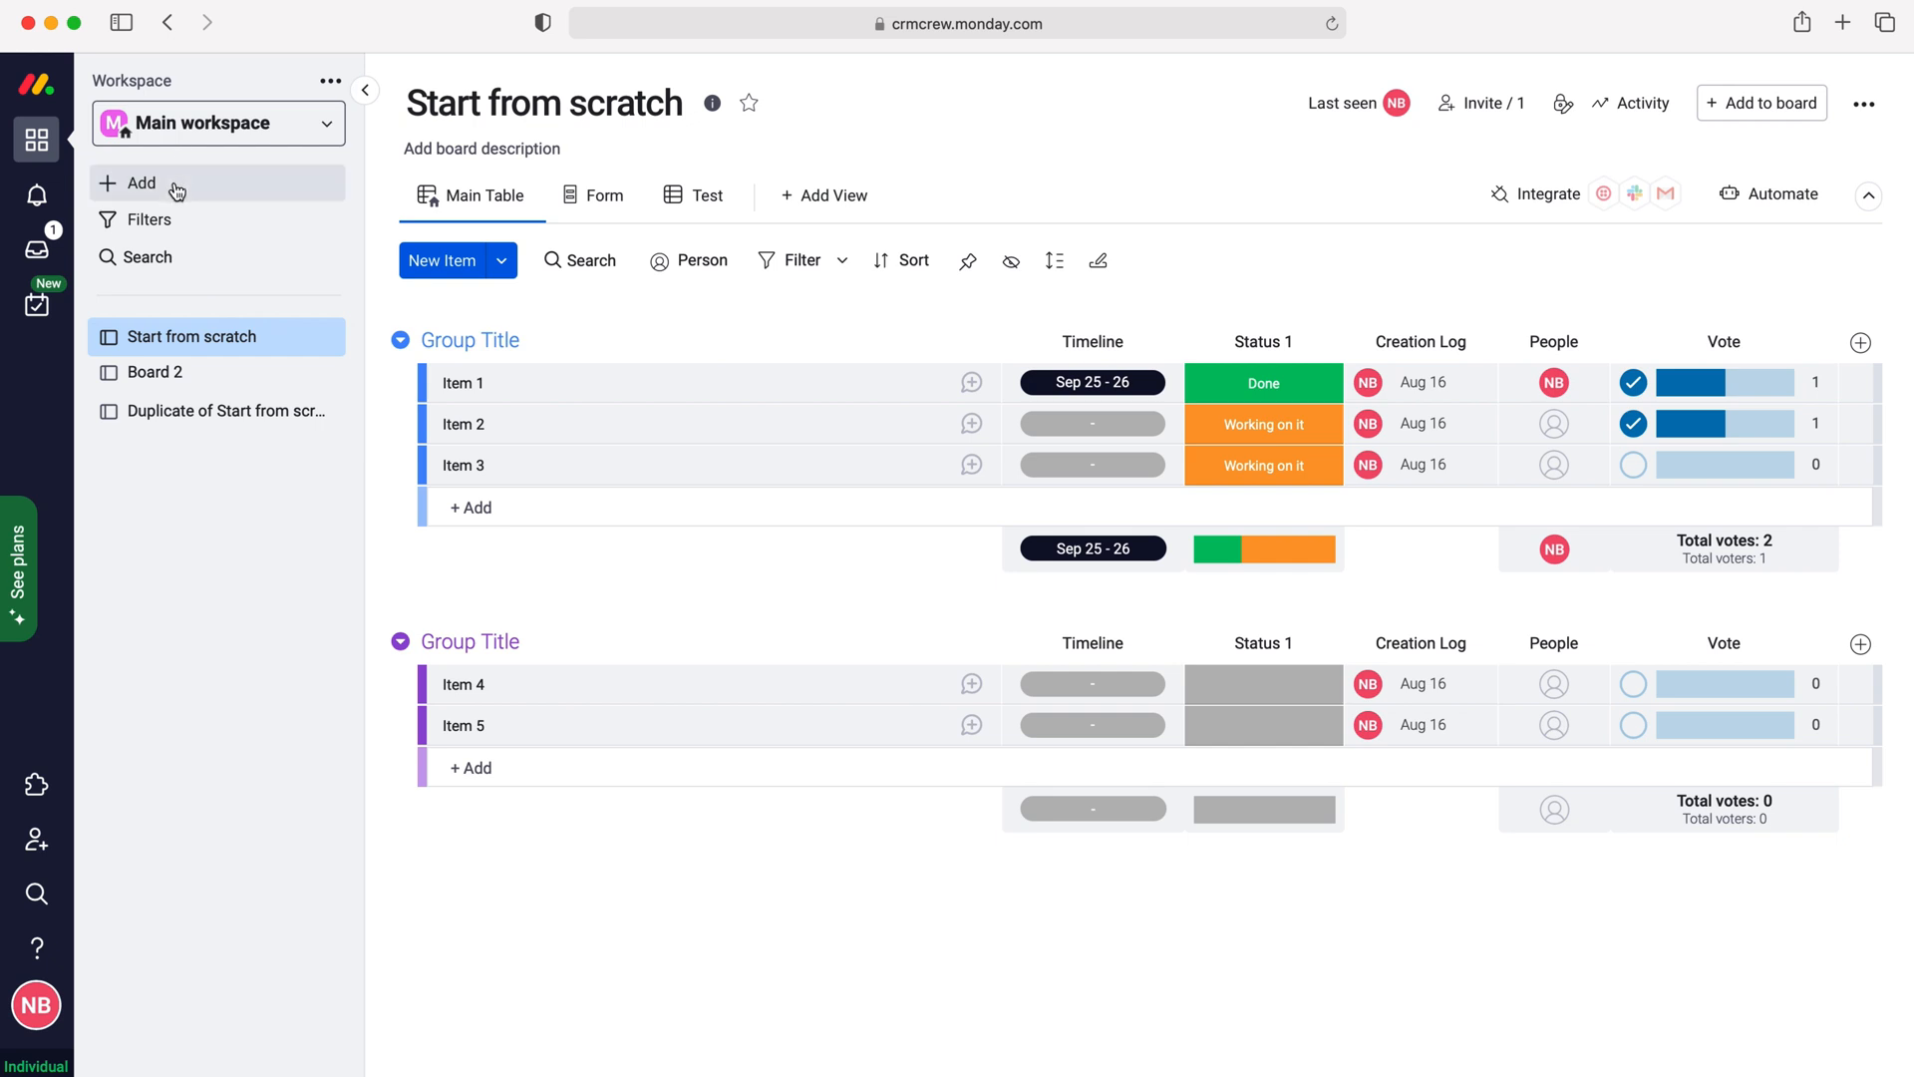
click(142, 183)
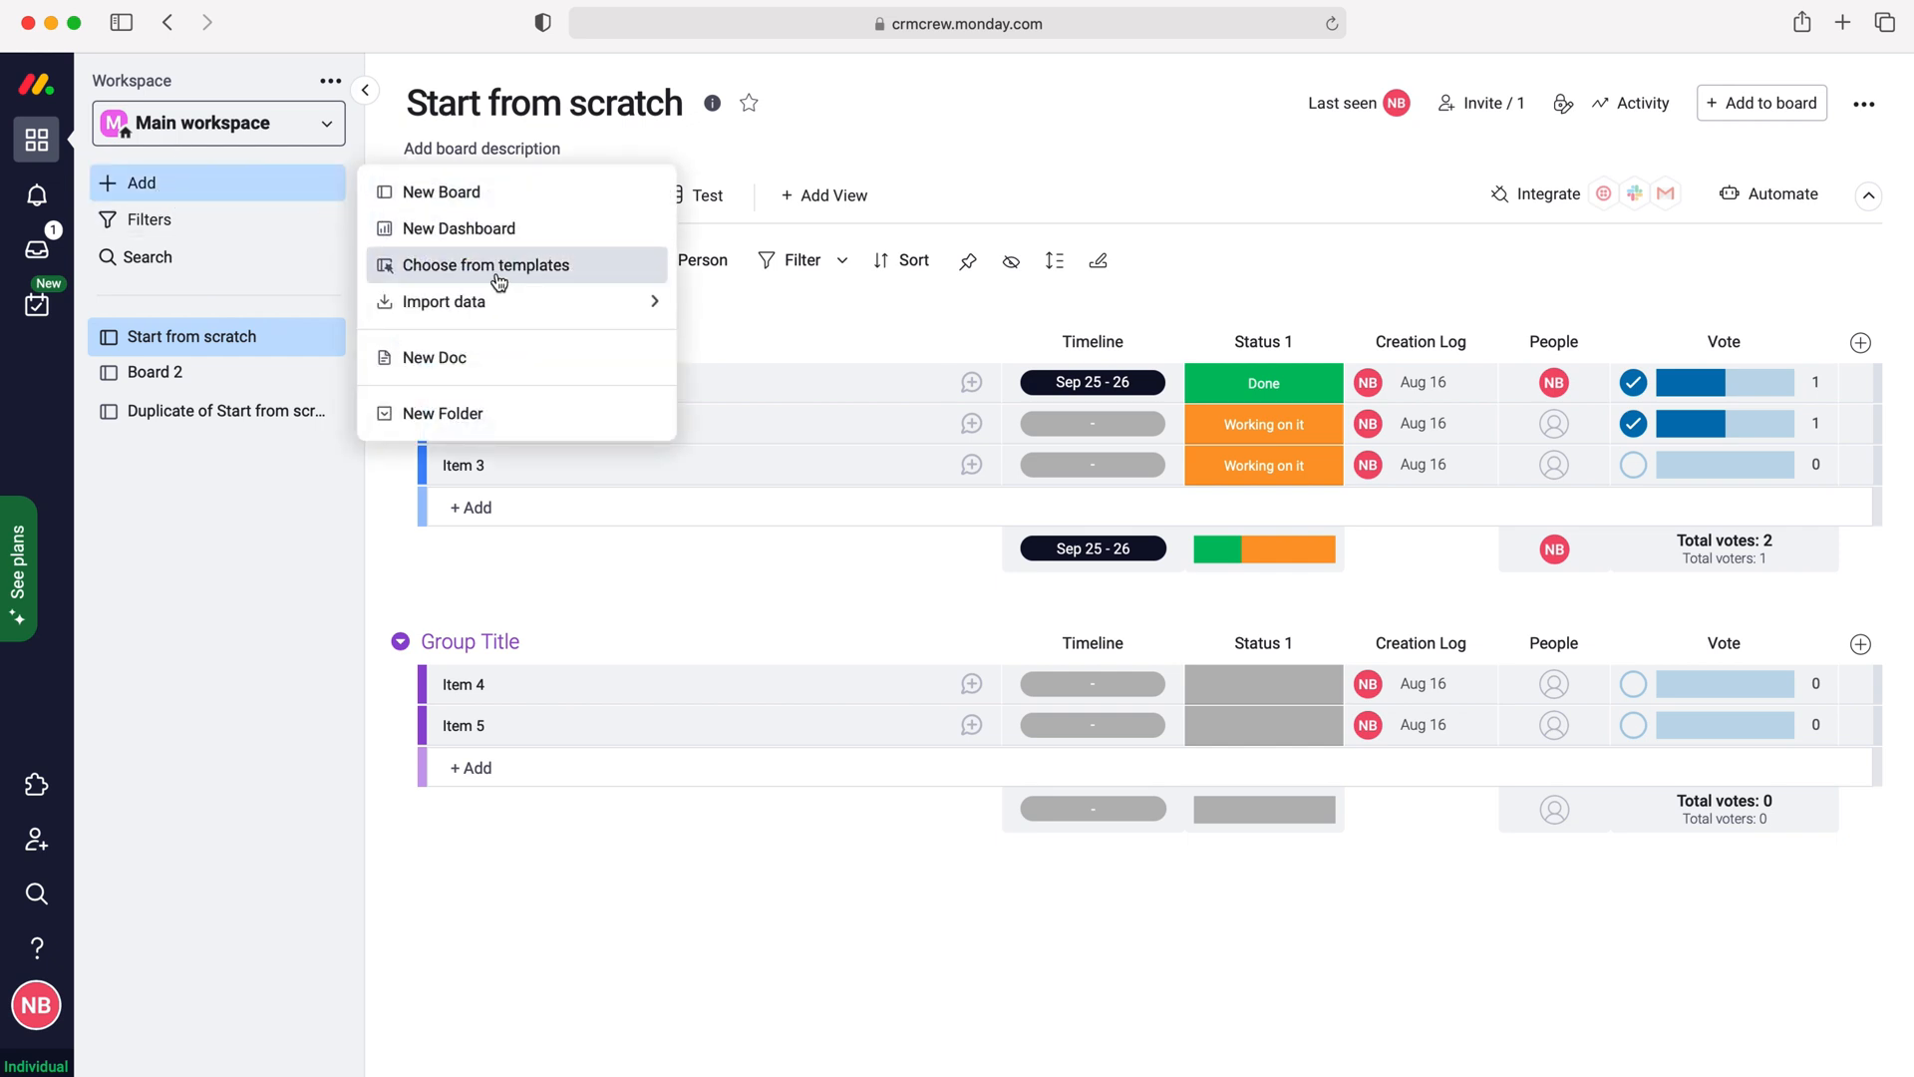
click(487, 266)
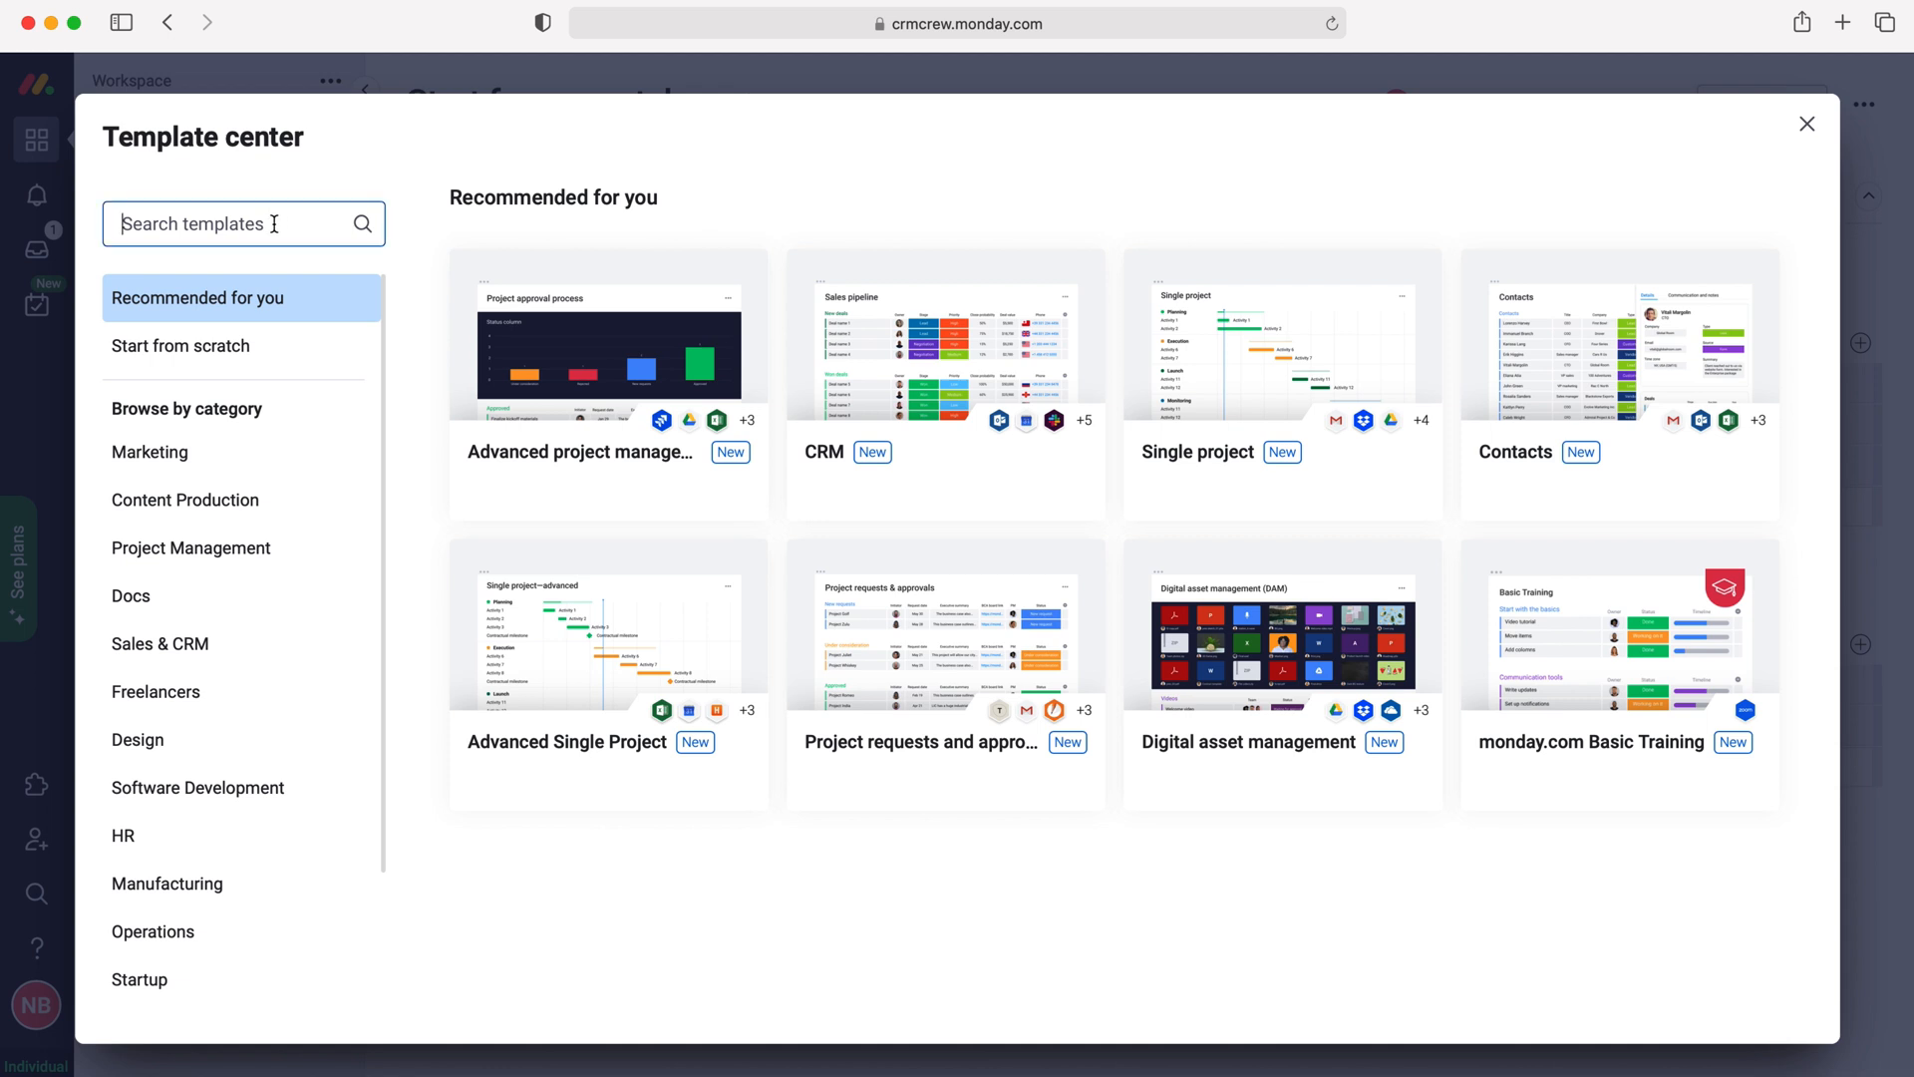
Step: Search 'contact' and create a board from the Contacts template
text(contact)
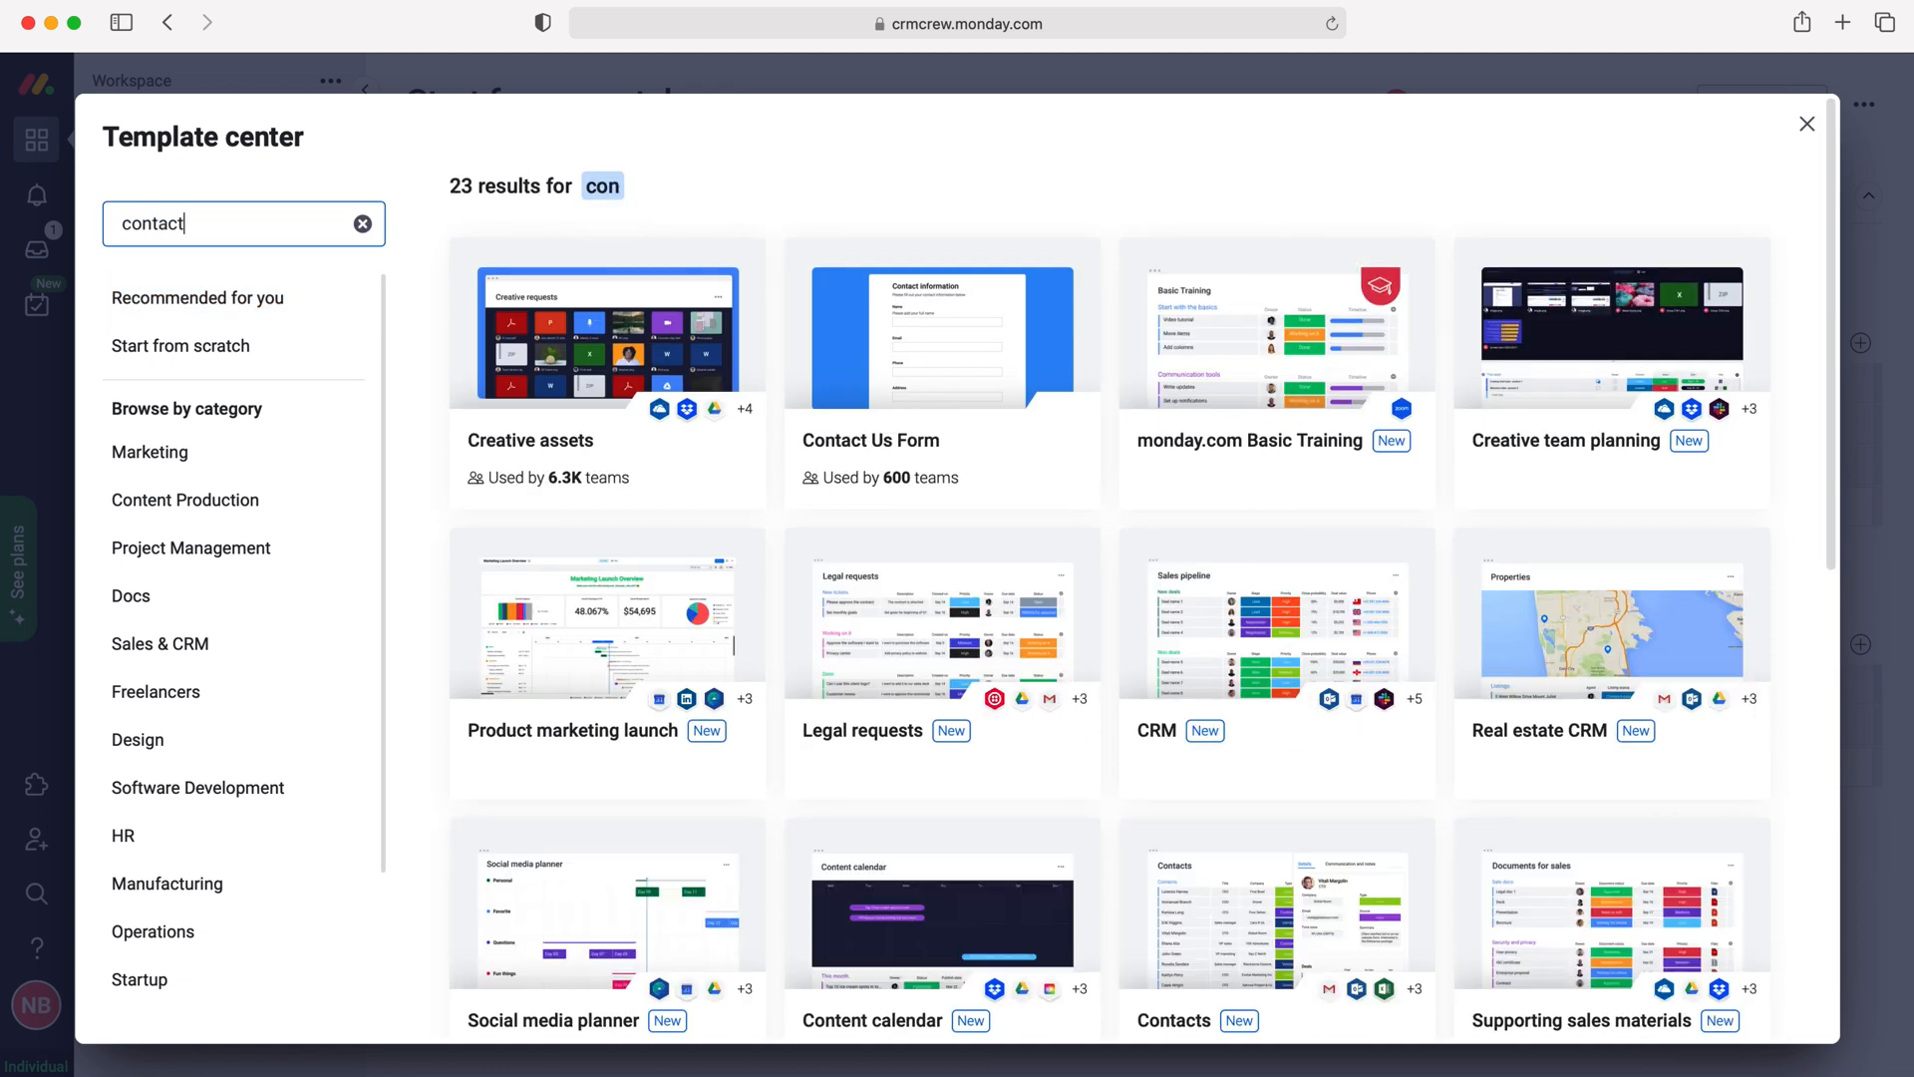
text(tact)
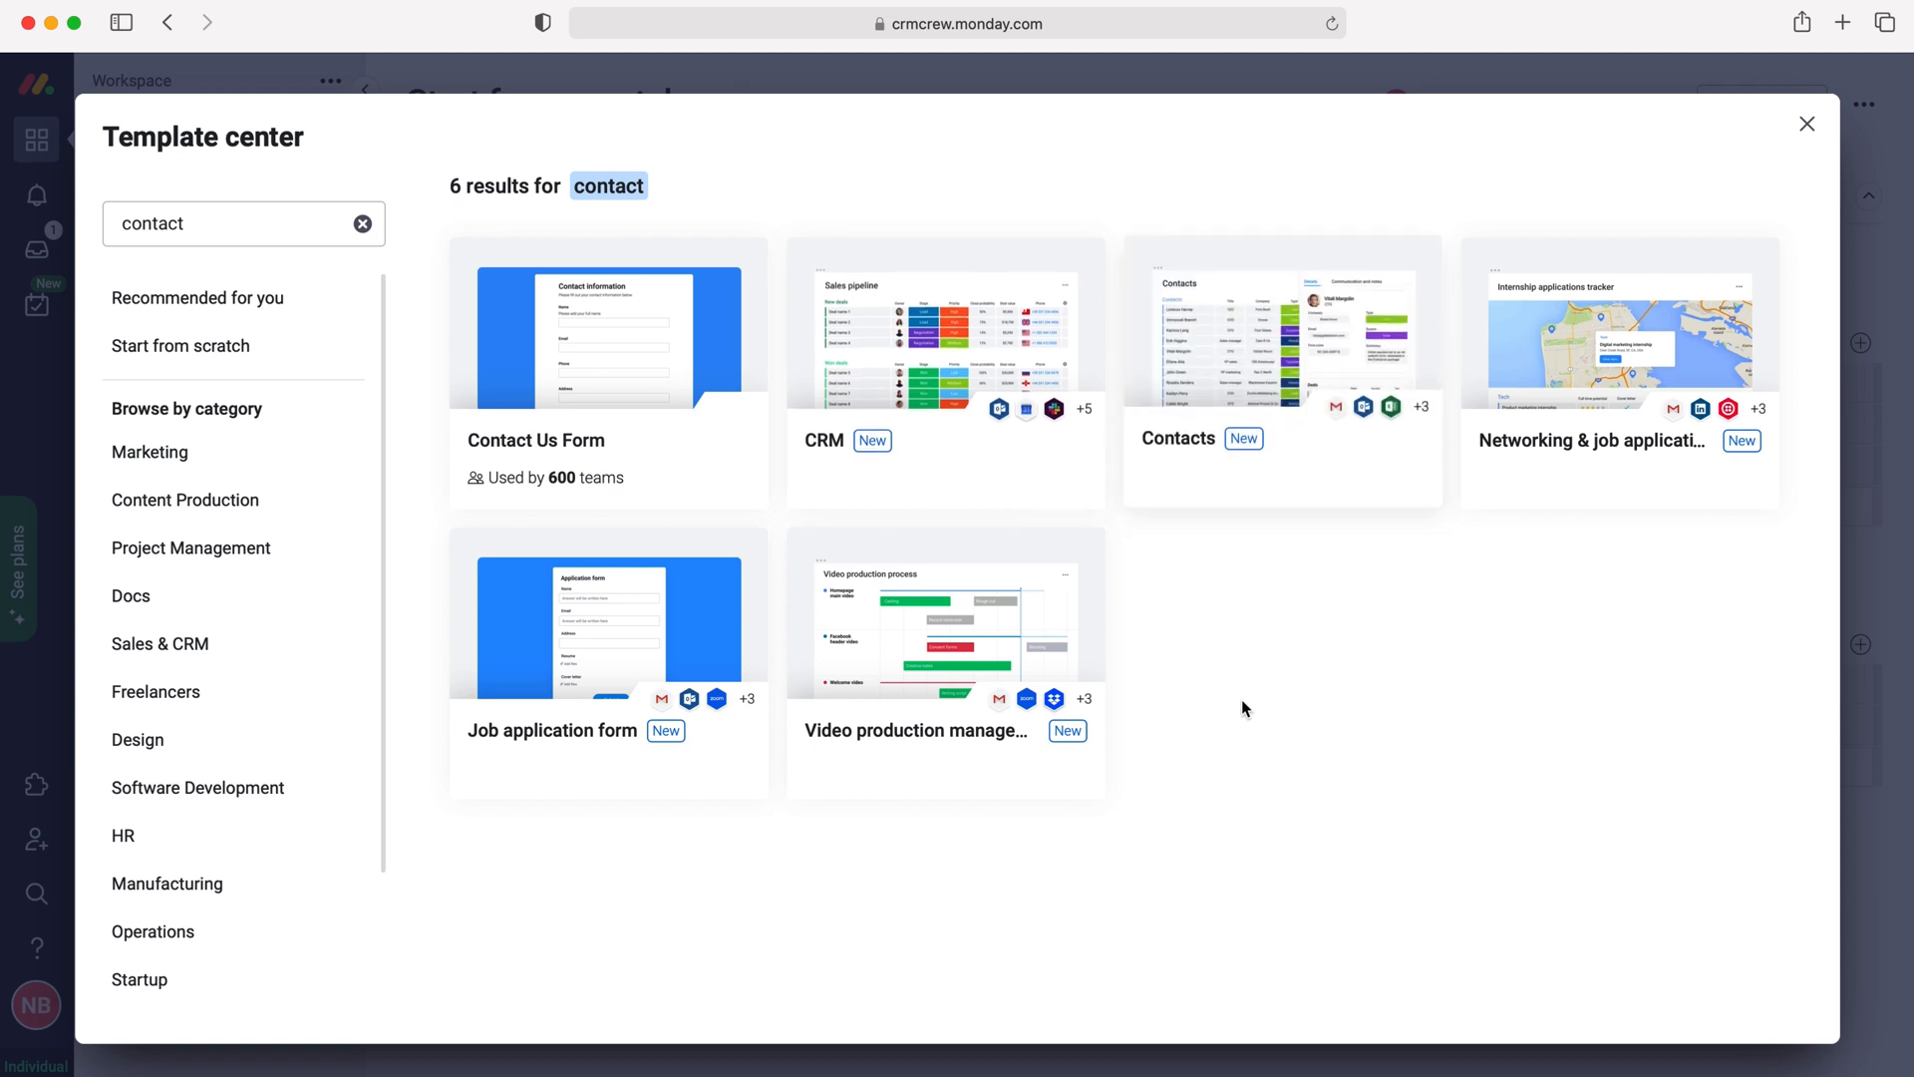
mouse_move(1282, 339)
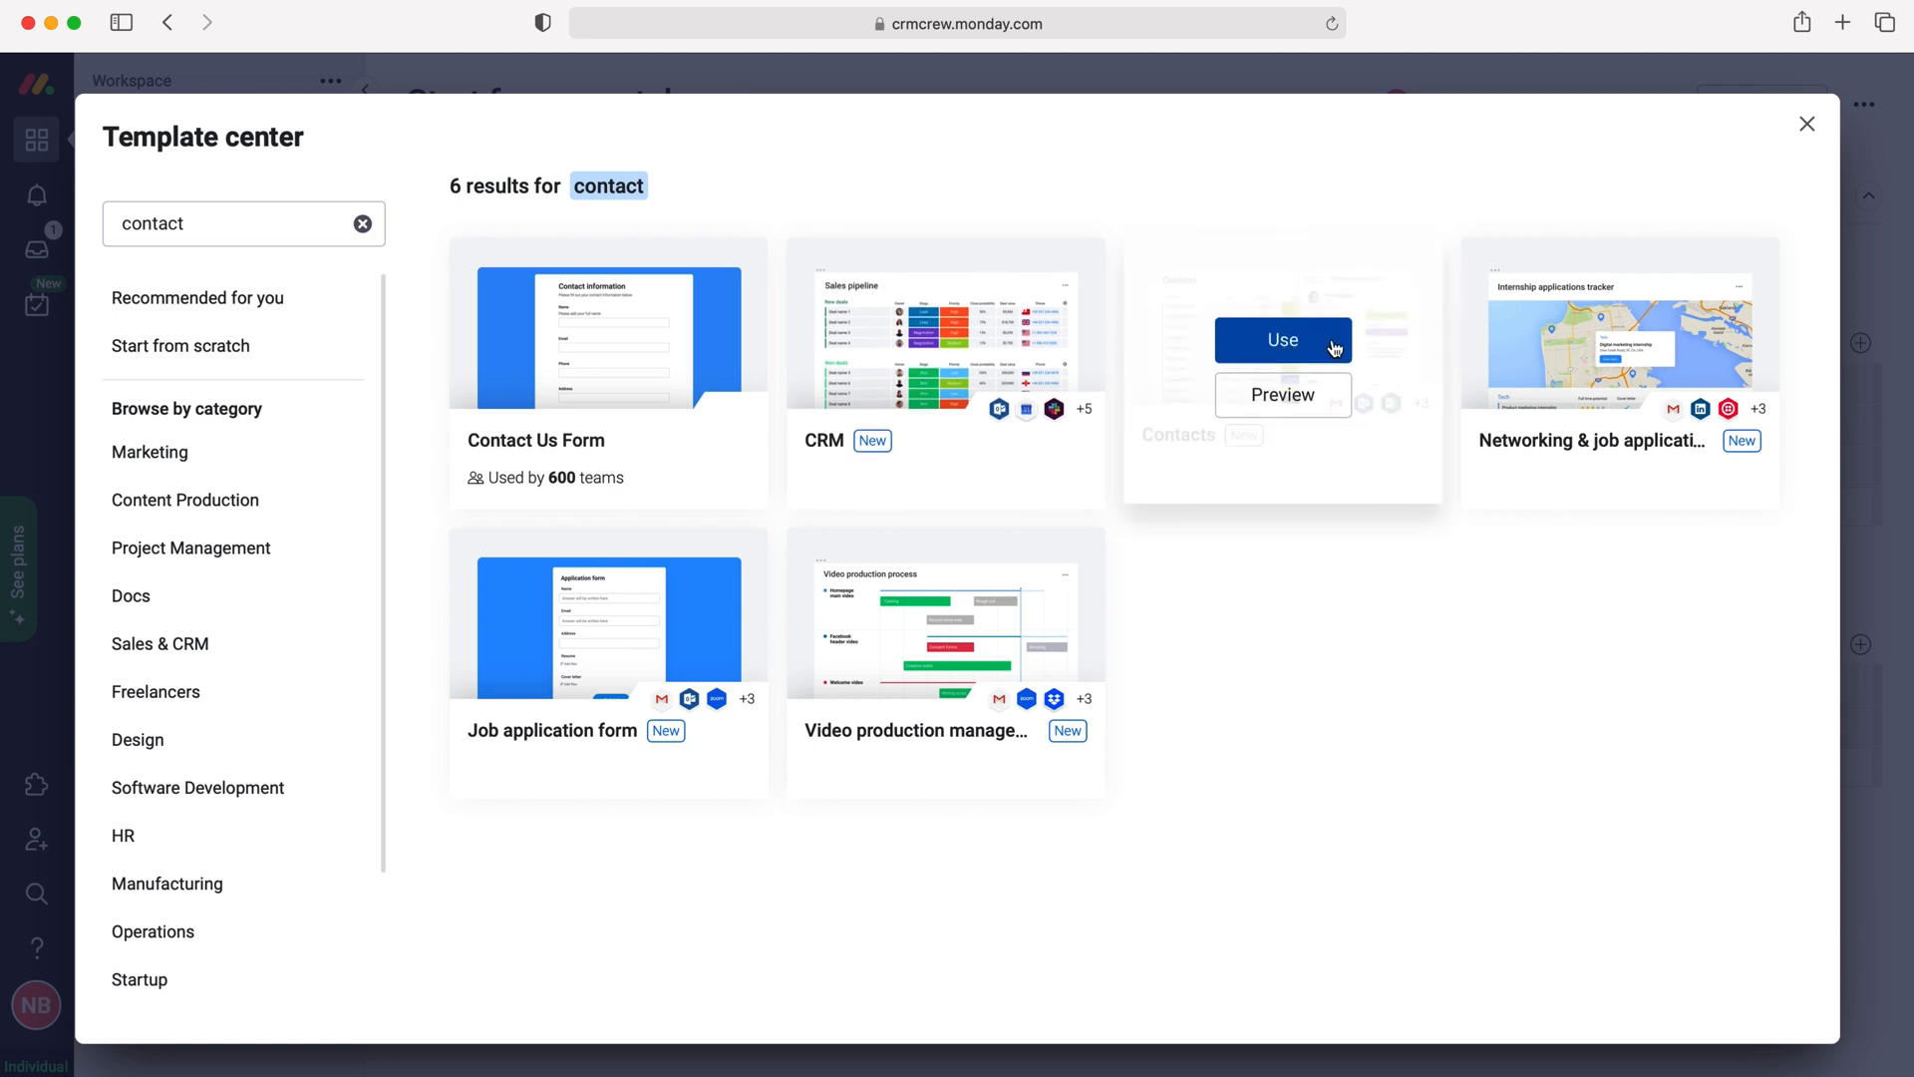
click(1280, 339)
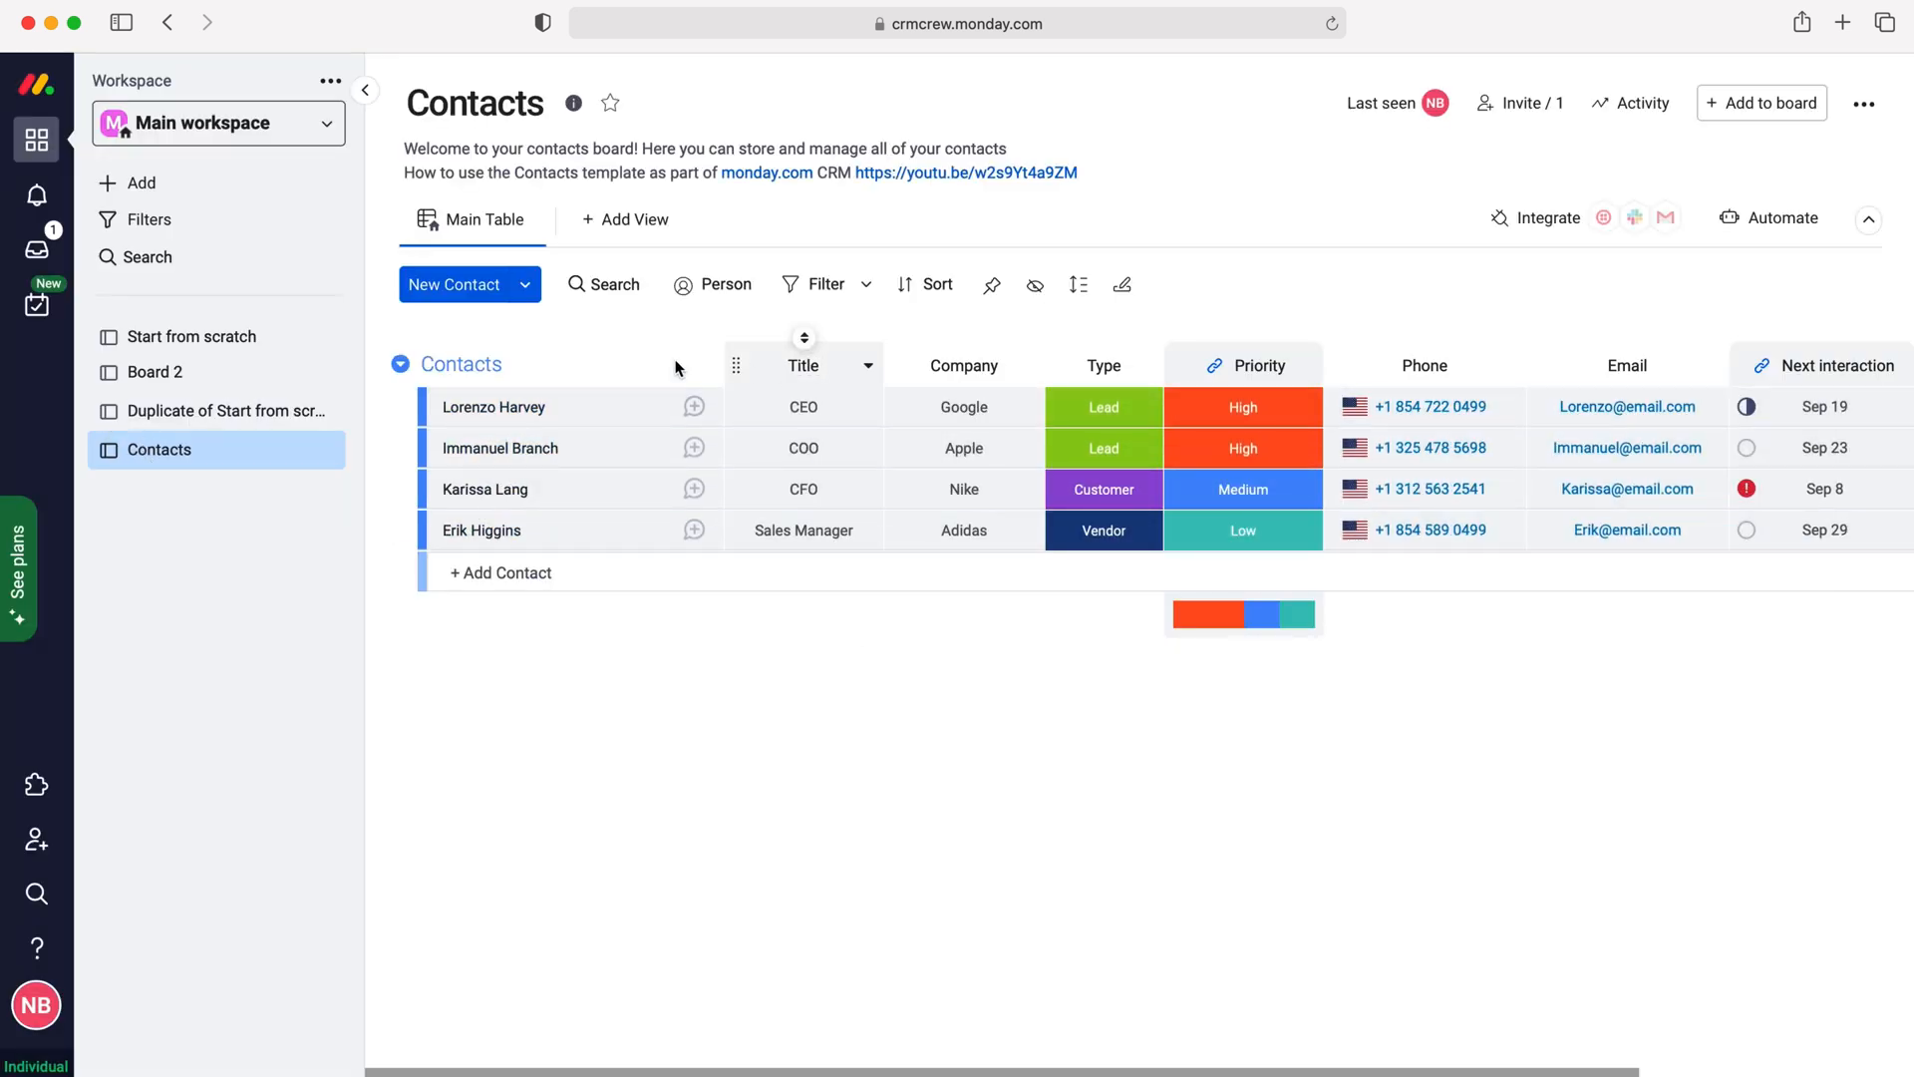
mouse_move(937, 801)
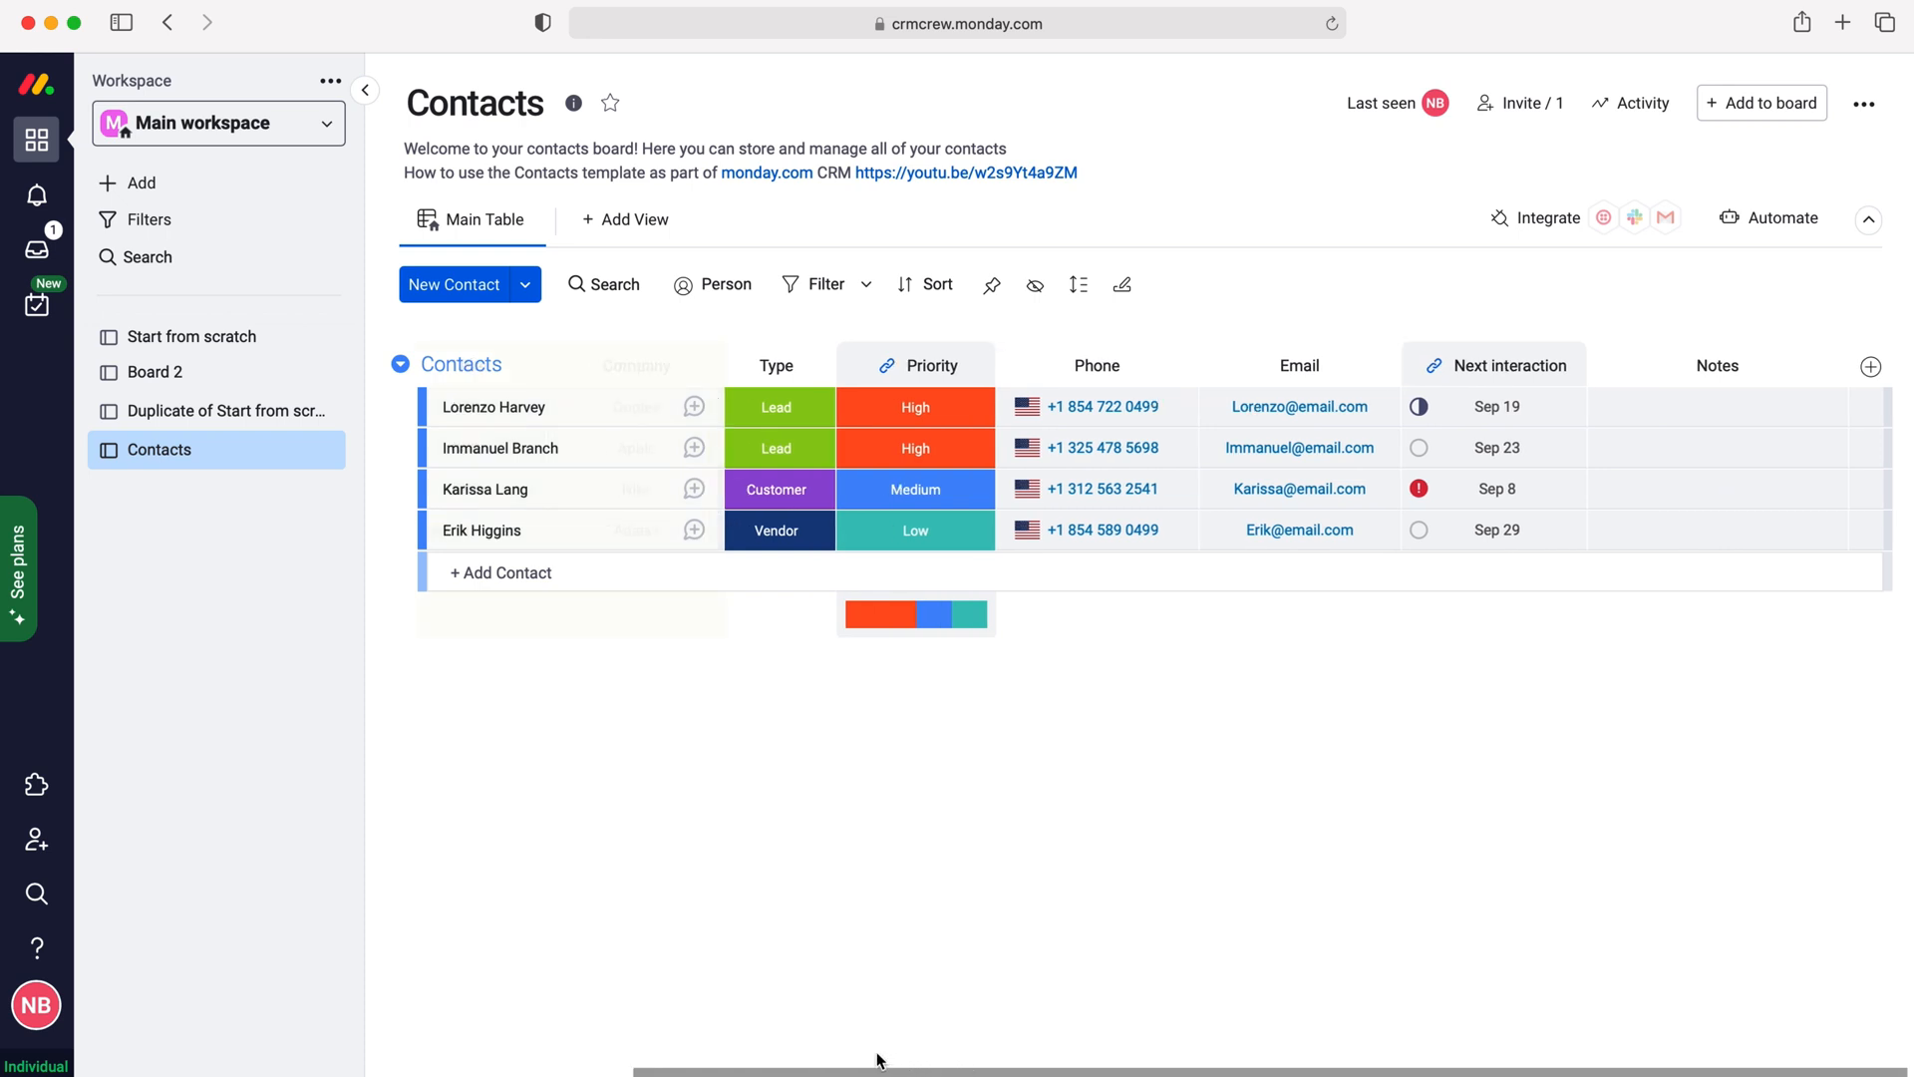
Step: Scroll the new Contacts board right to review its columns through Notes
scroll(right, 3)
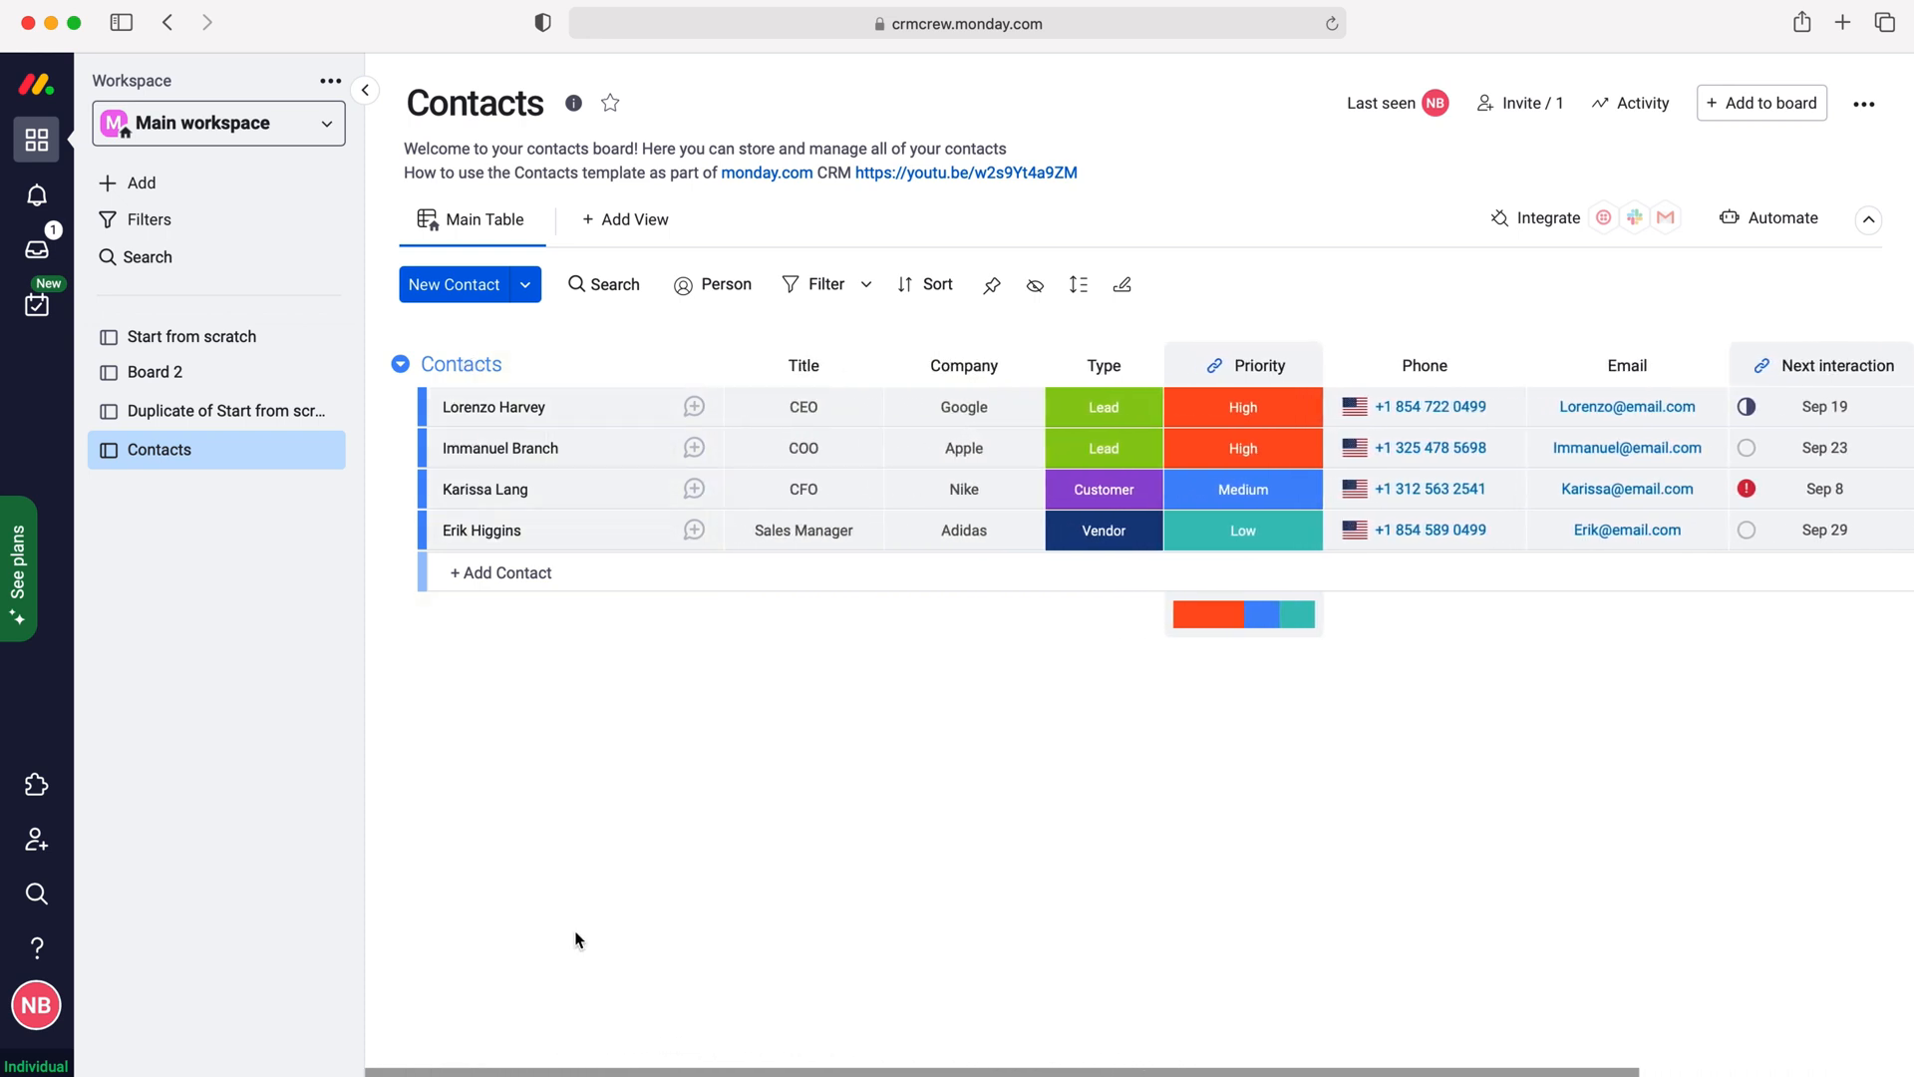
Step: Add a fifth contact row named 'Test' with its other fields left empty
click(500, 573)
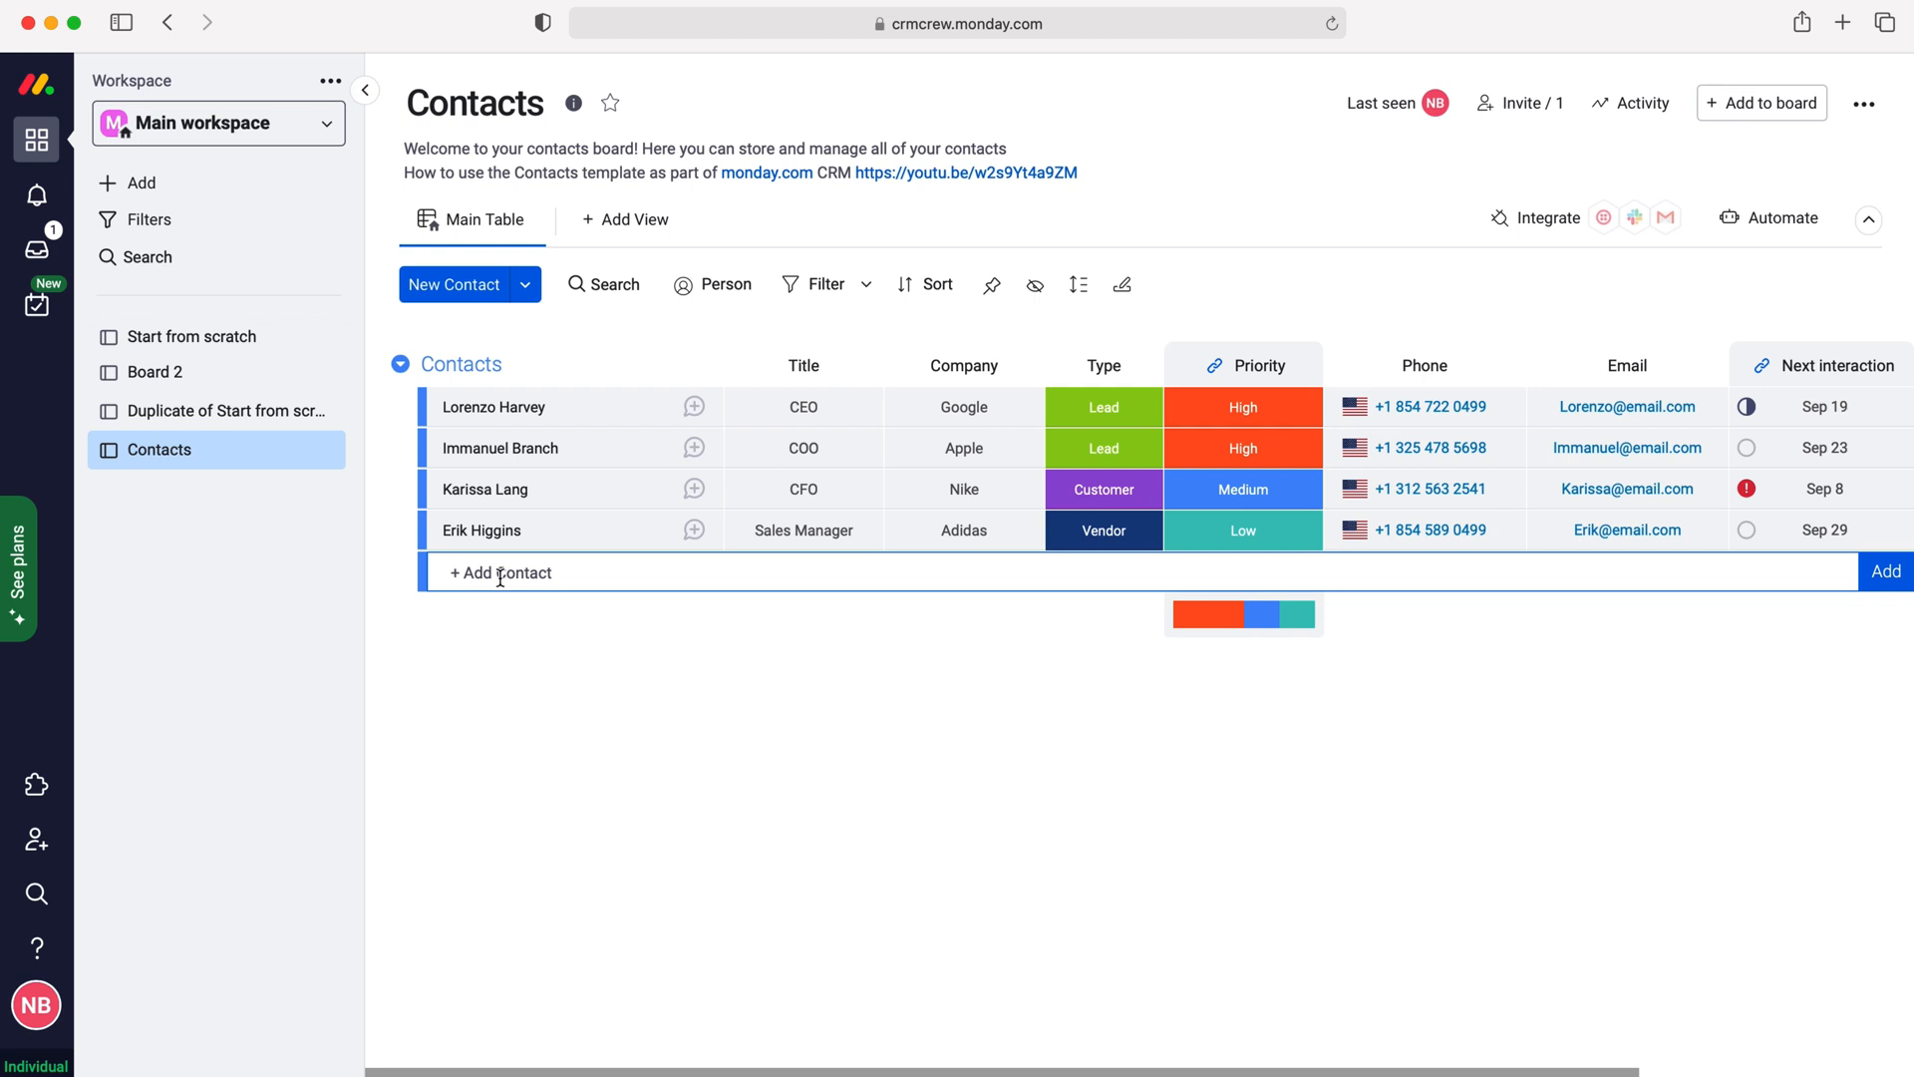
mouse_move(470, 568)
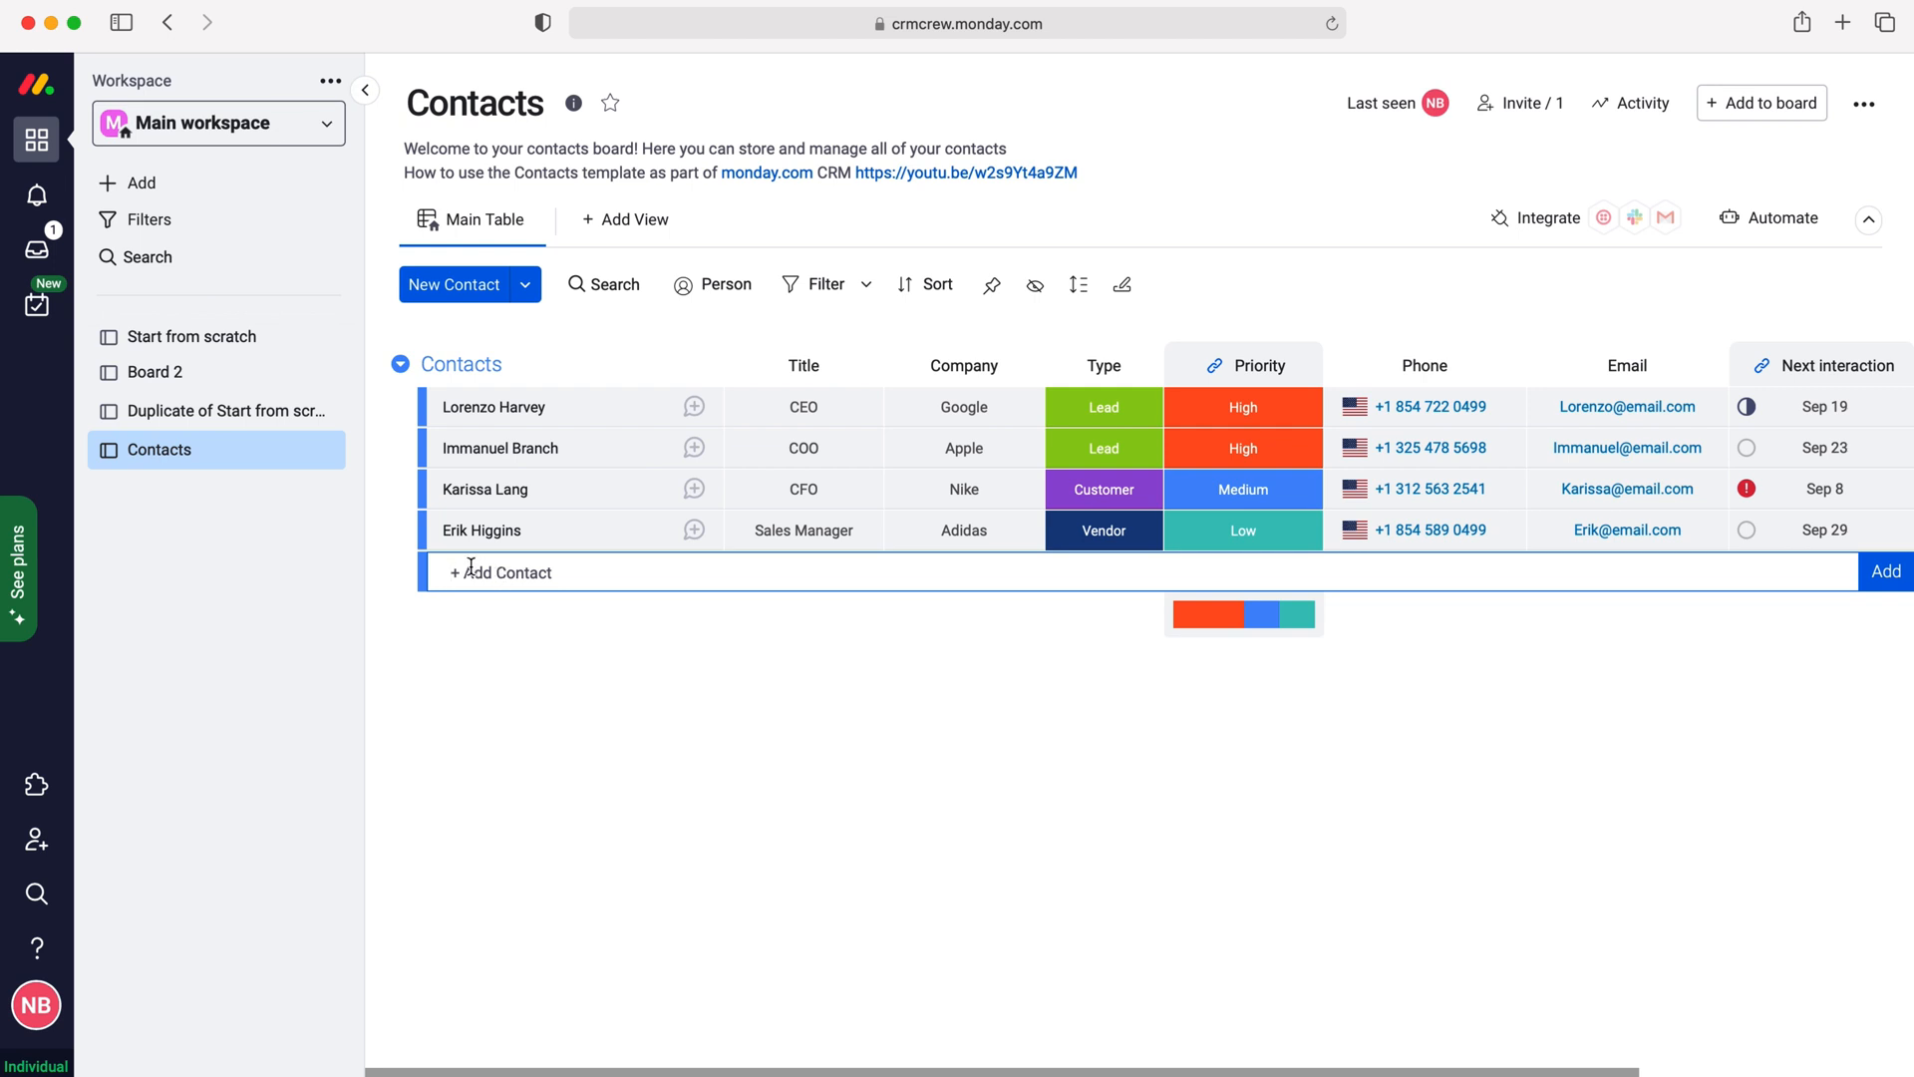
text(Tst)
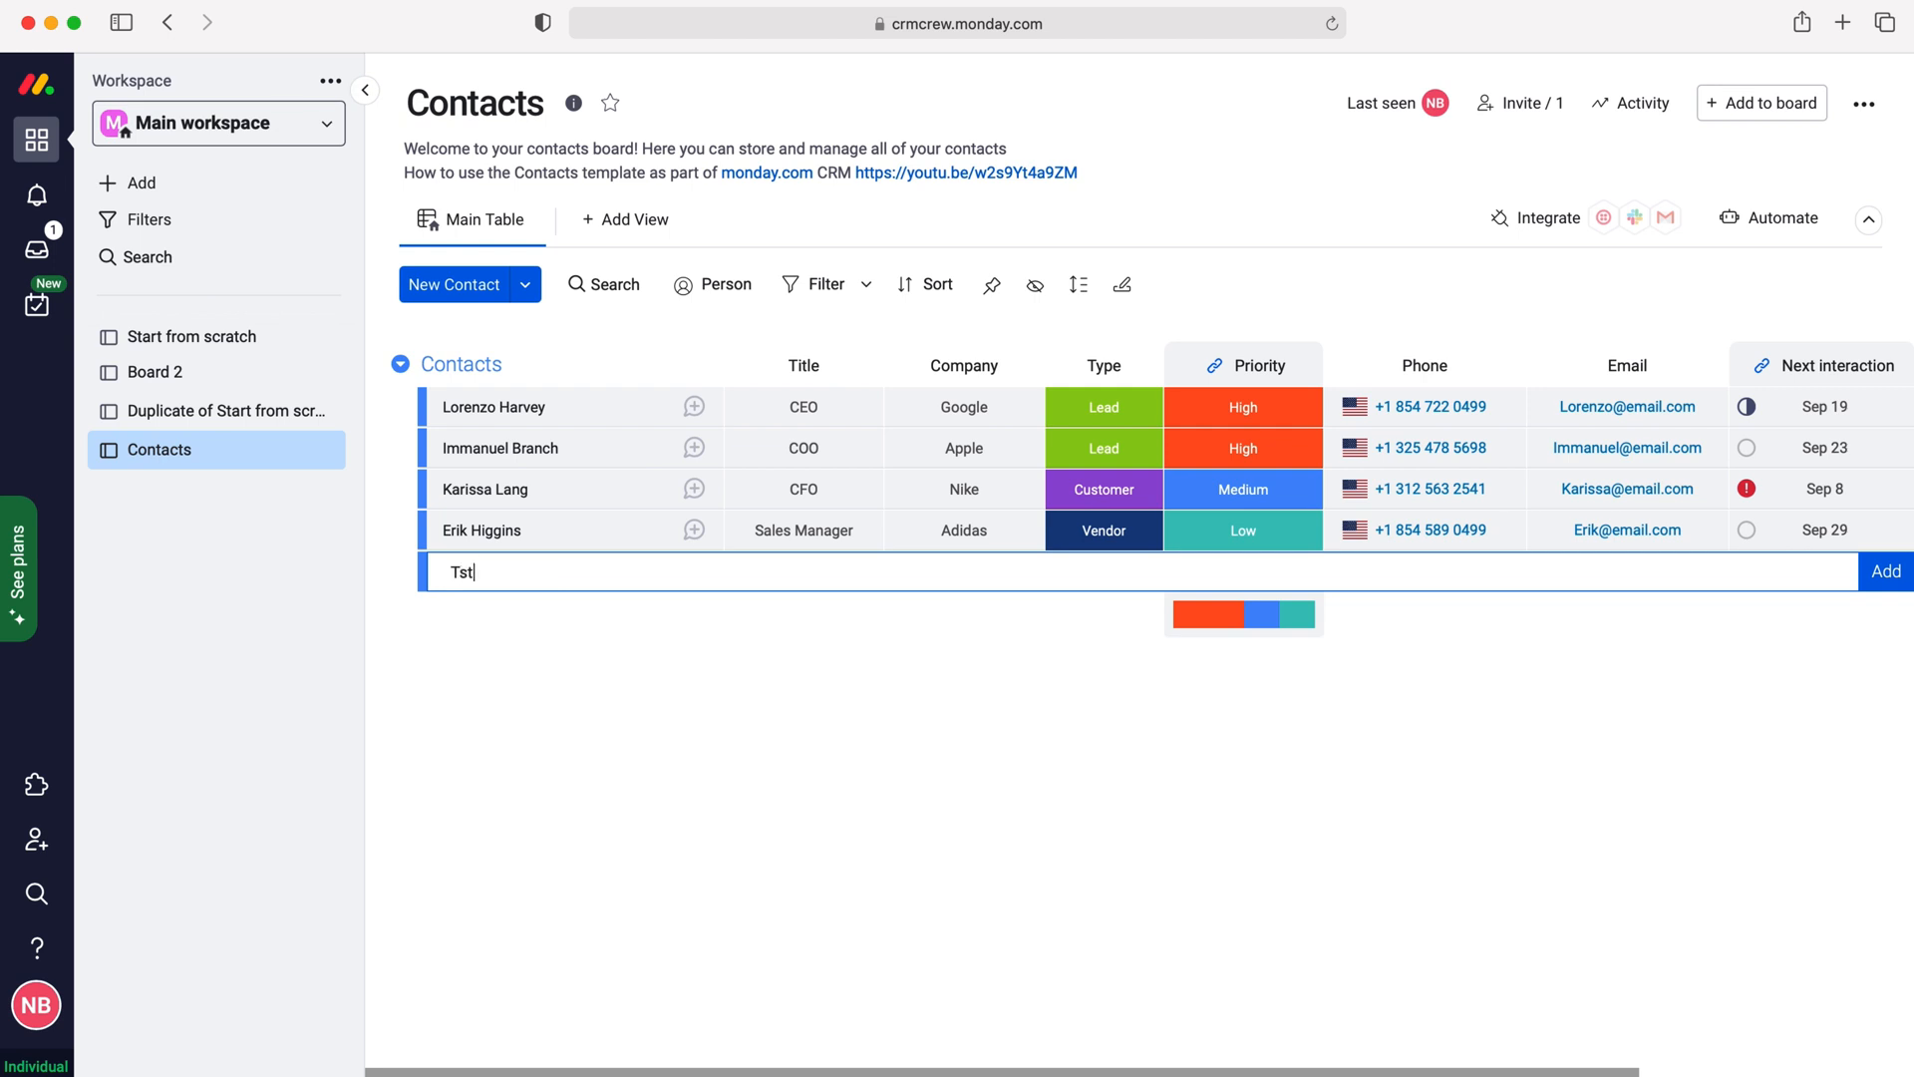
text(Test)
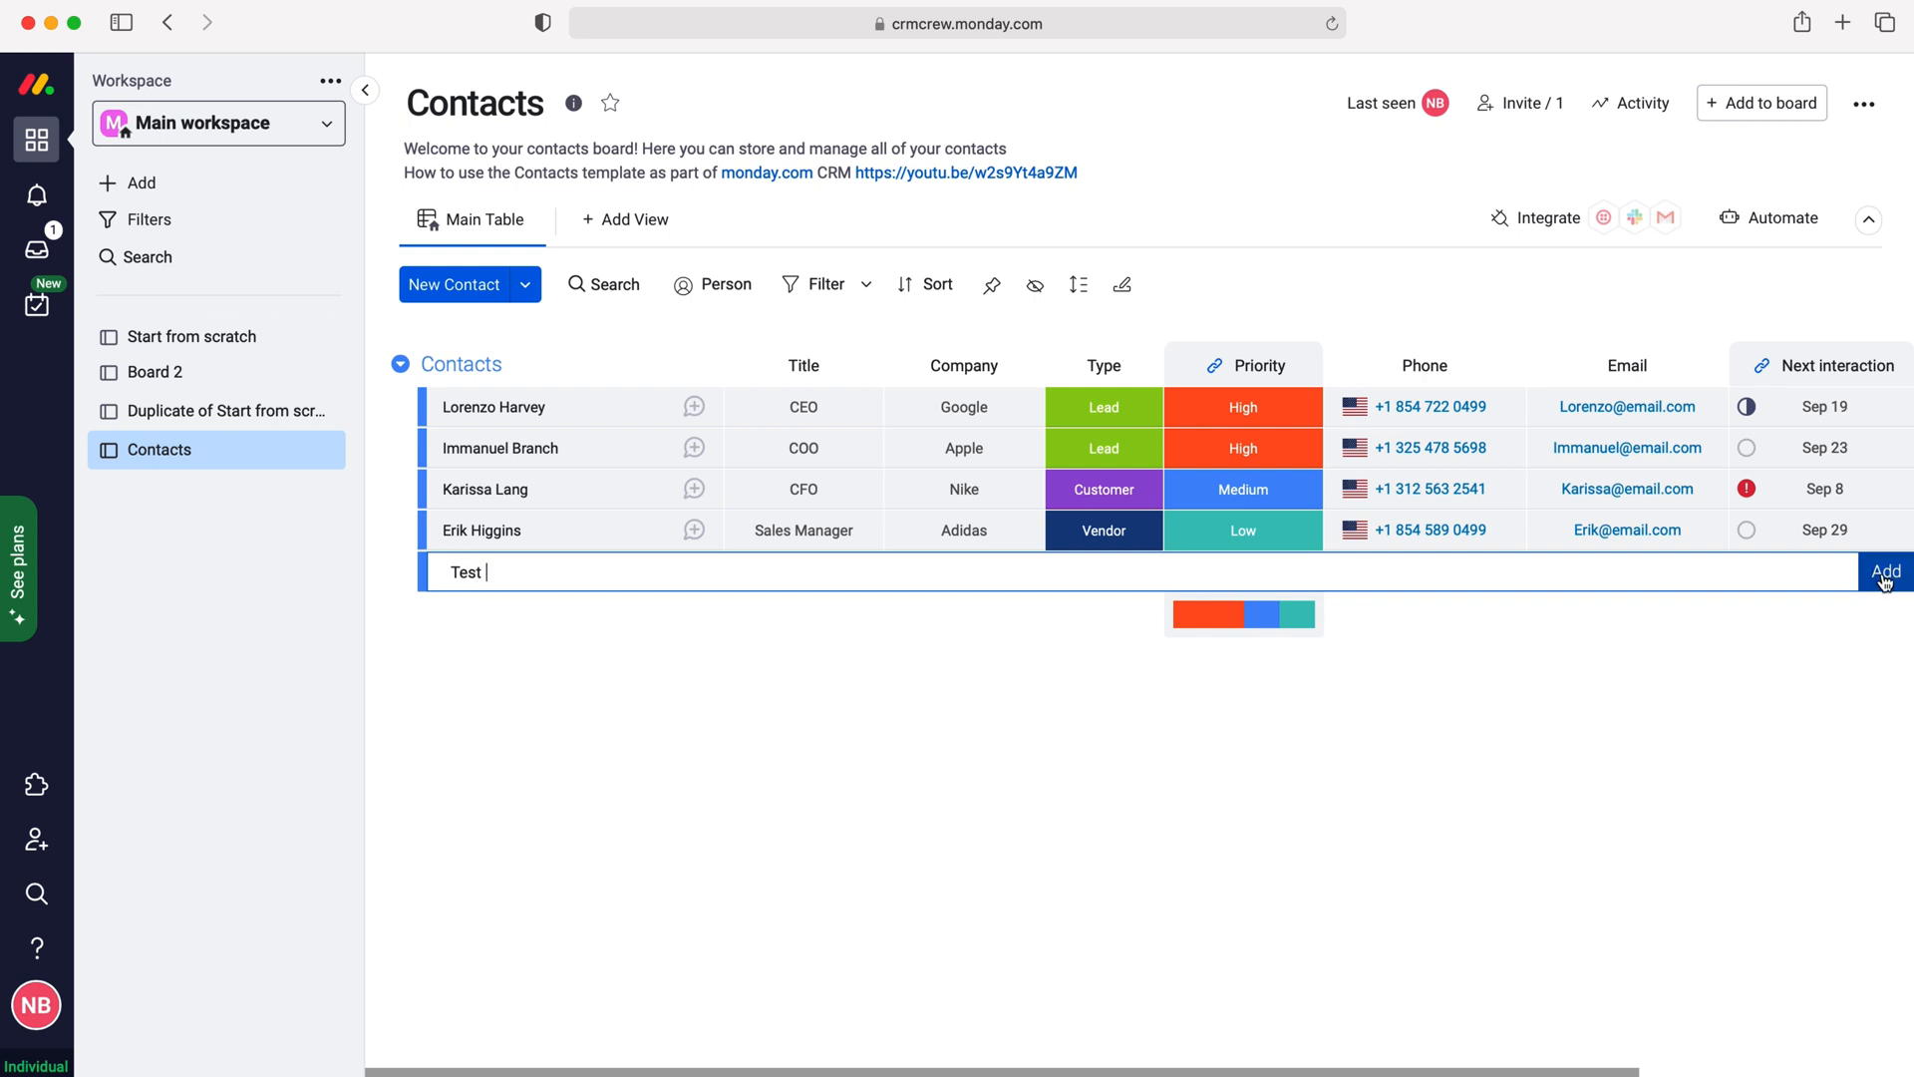
click(1884, 573)
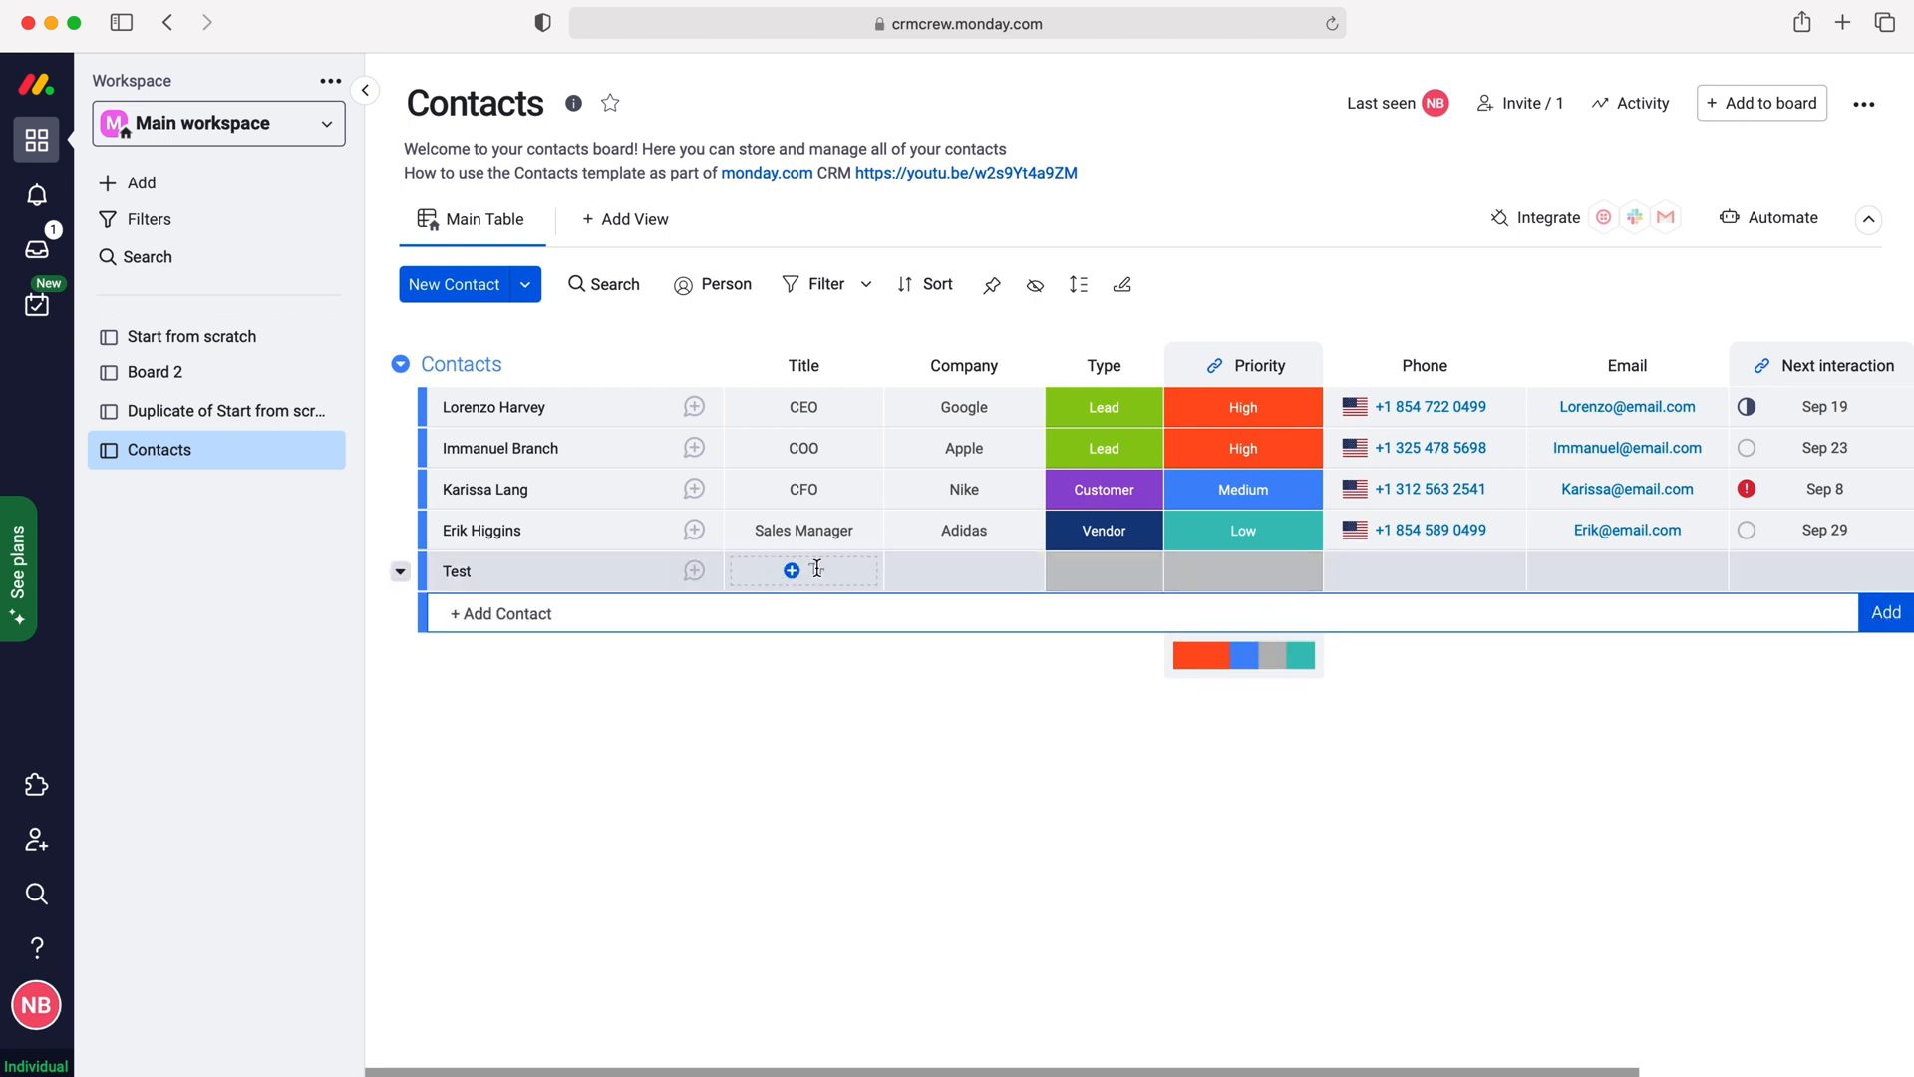
click(803, 570)
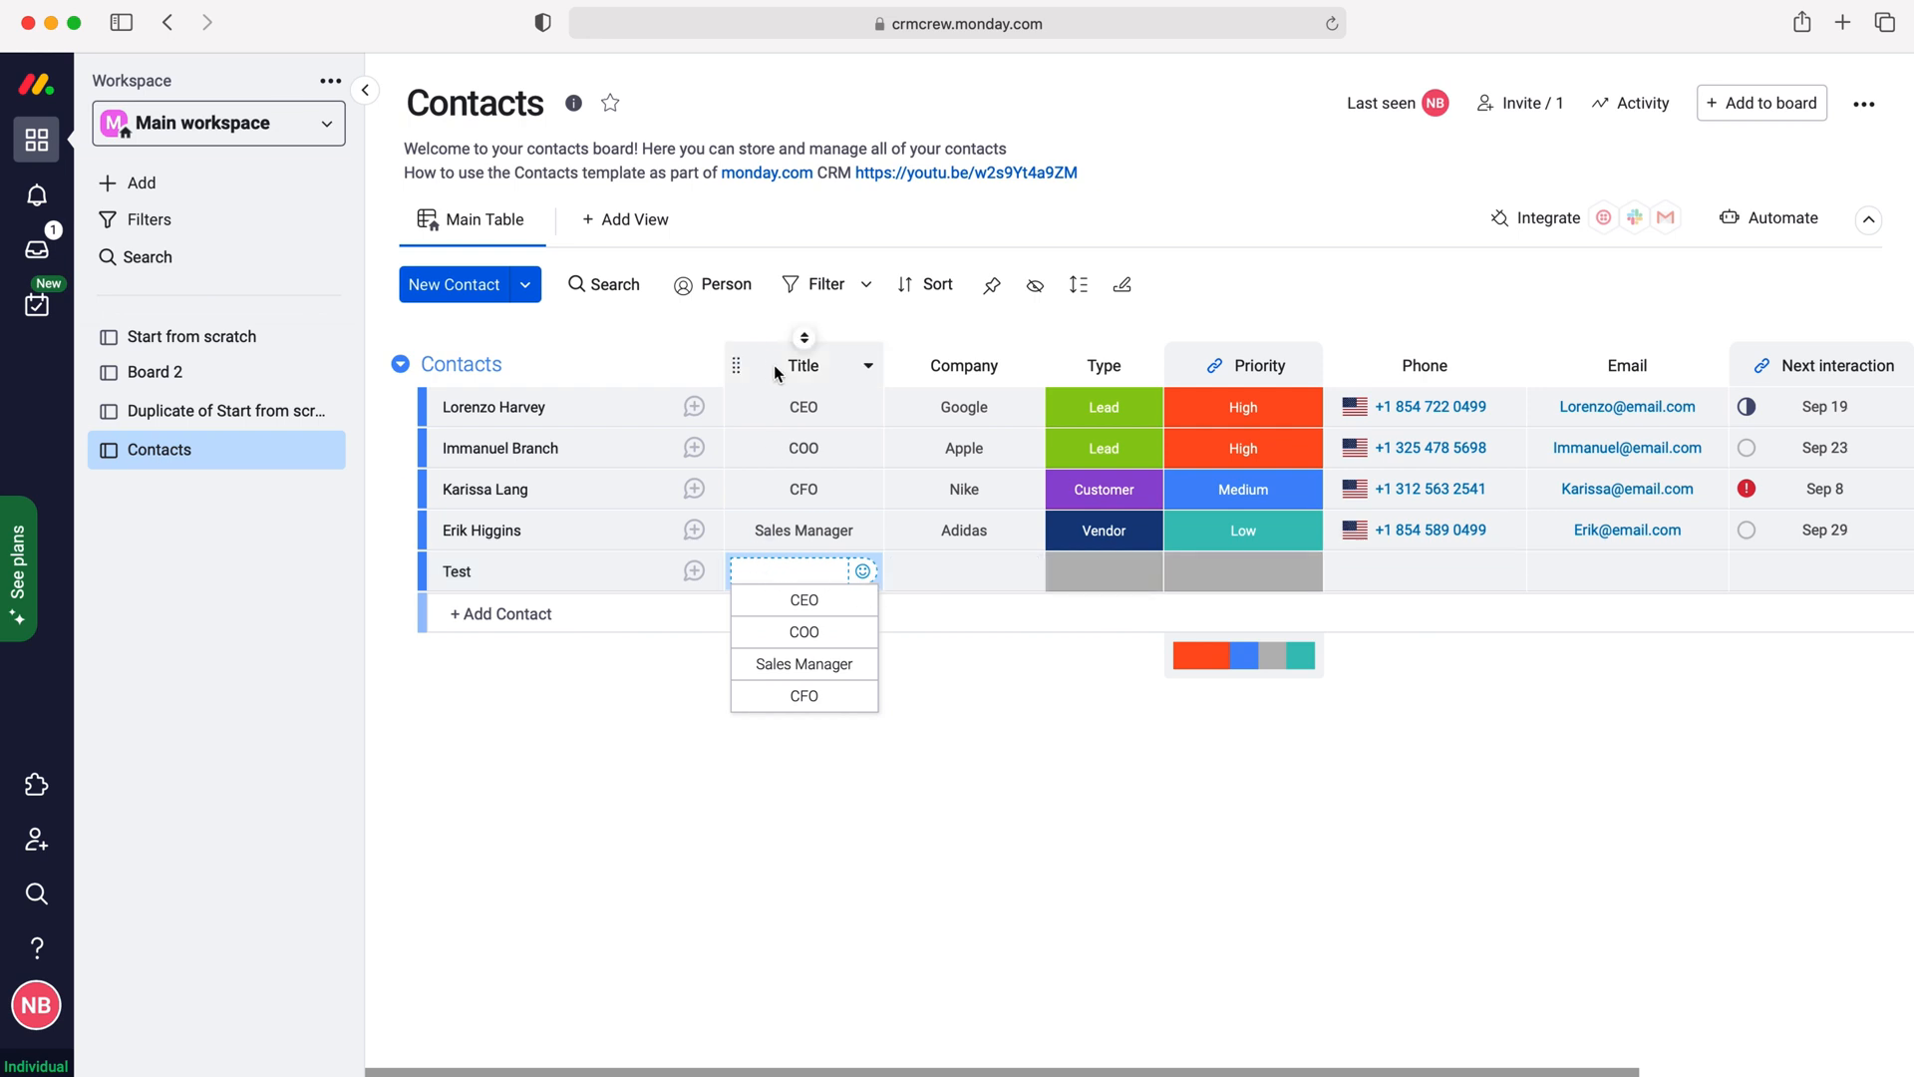
mouse_move(1040, 767)
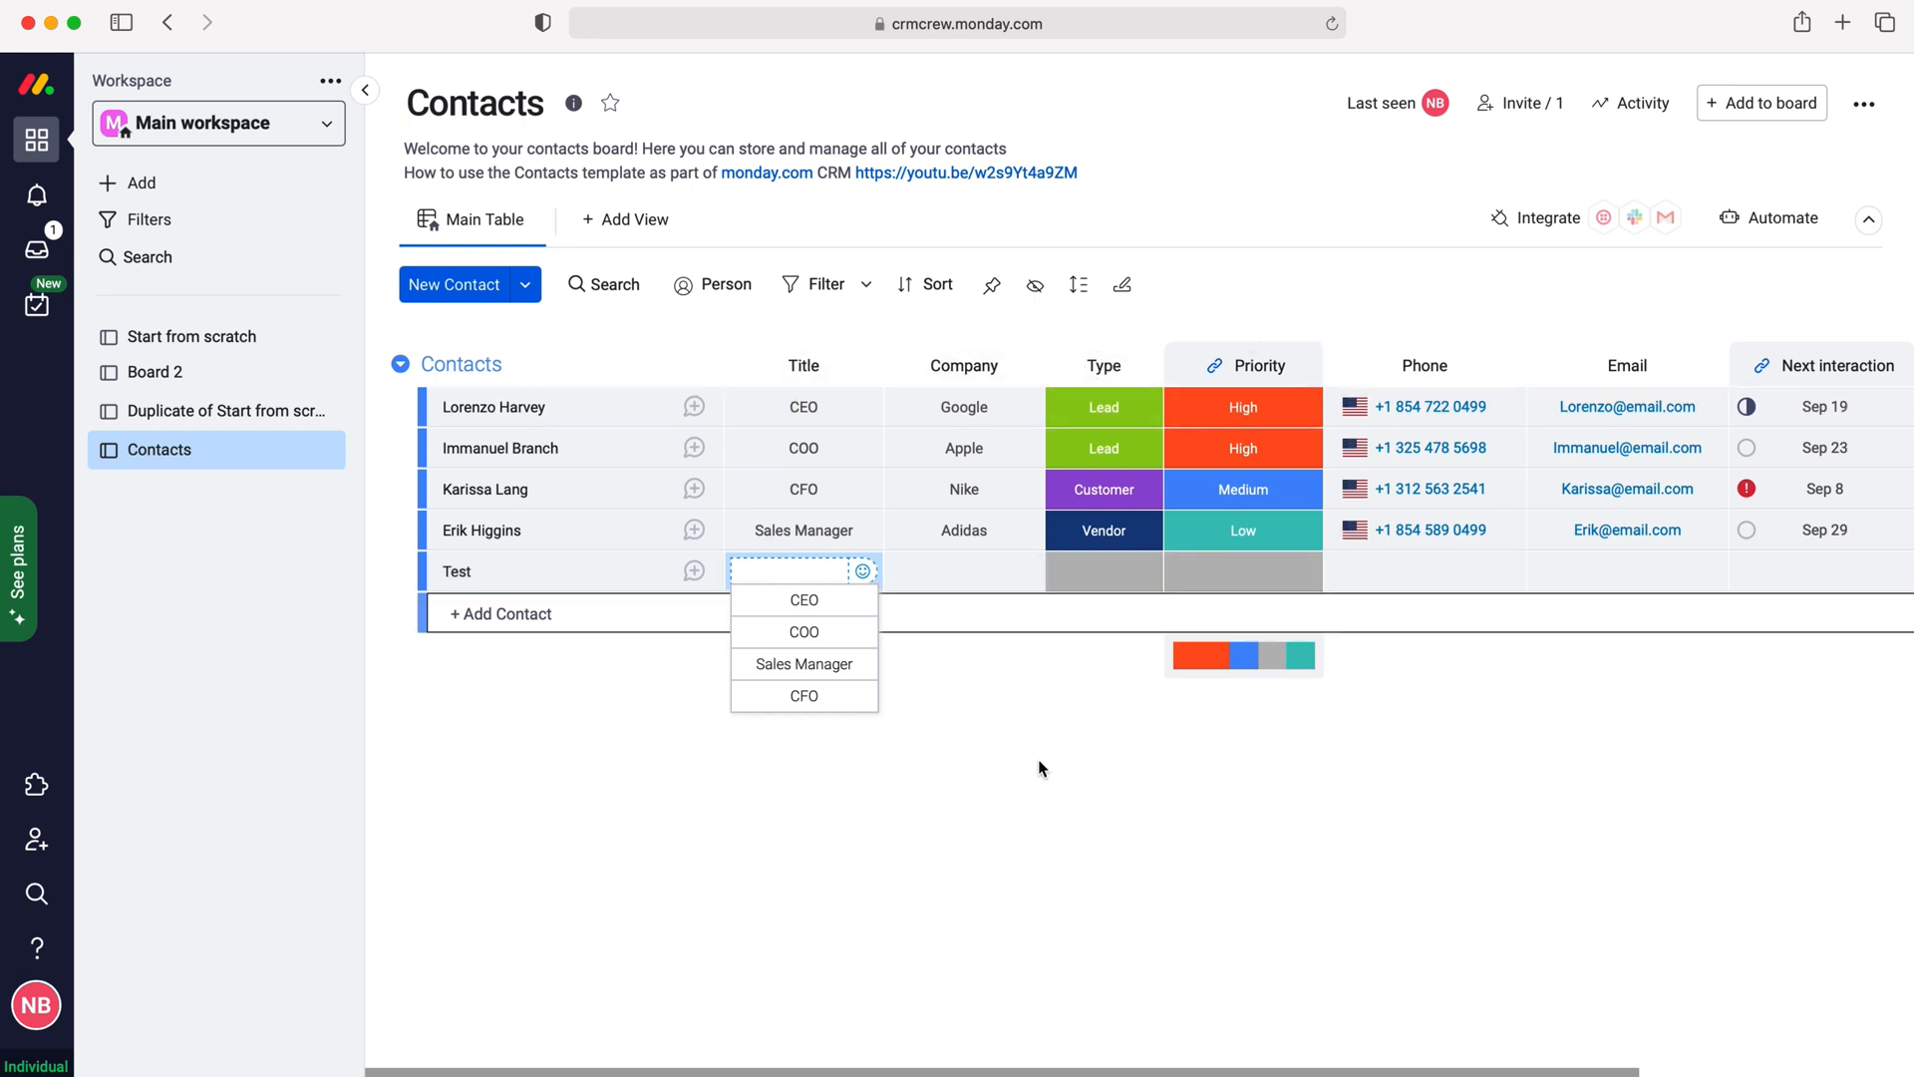
click(566, 695)
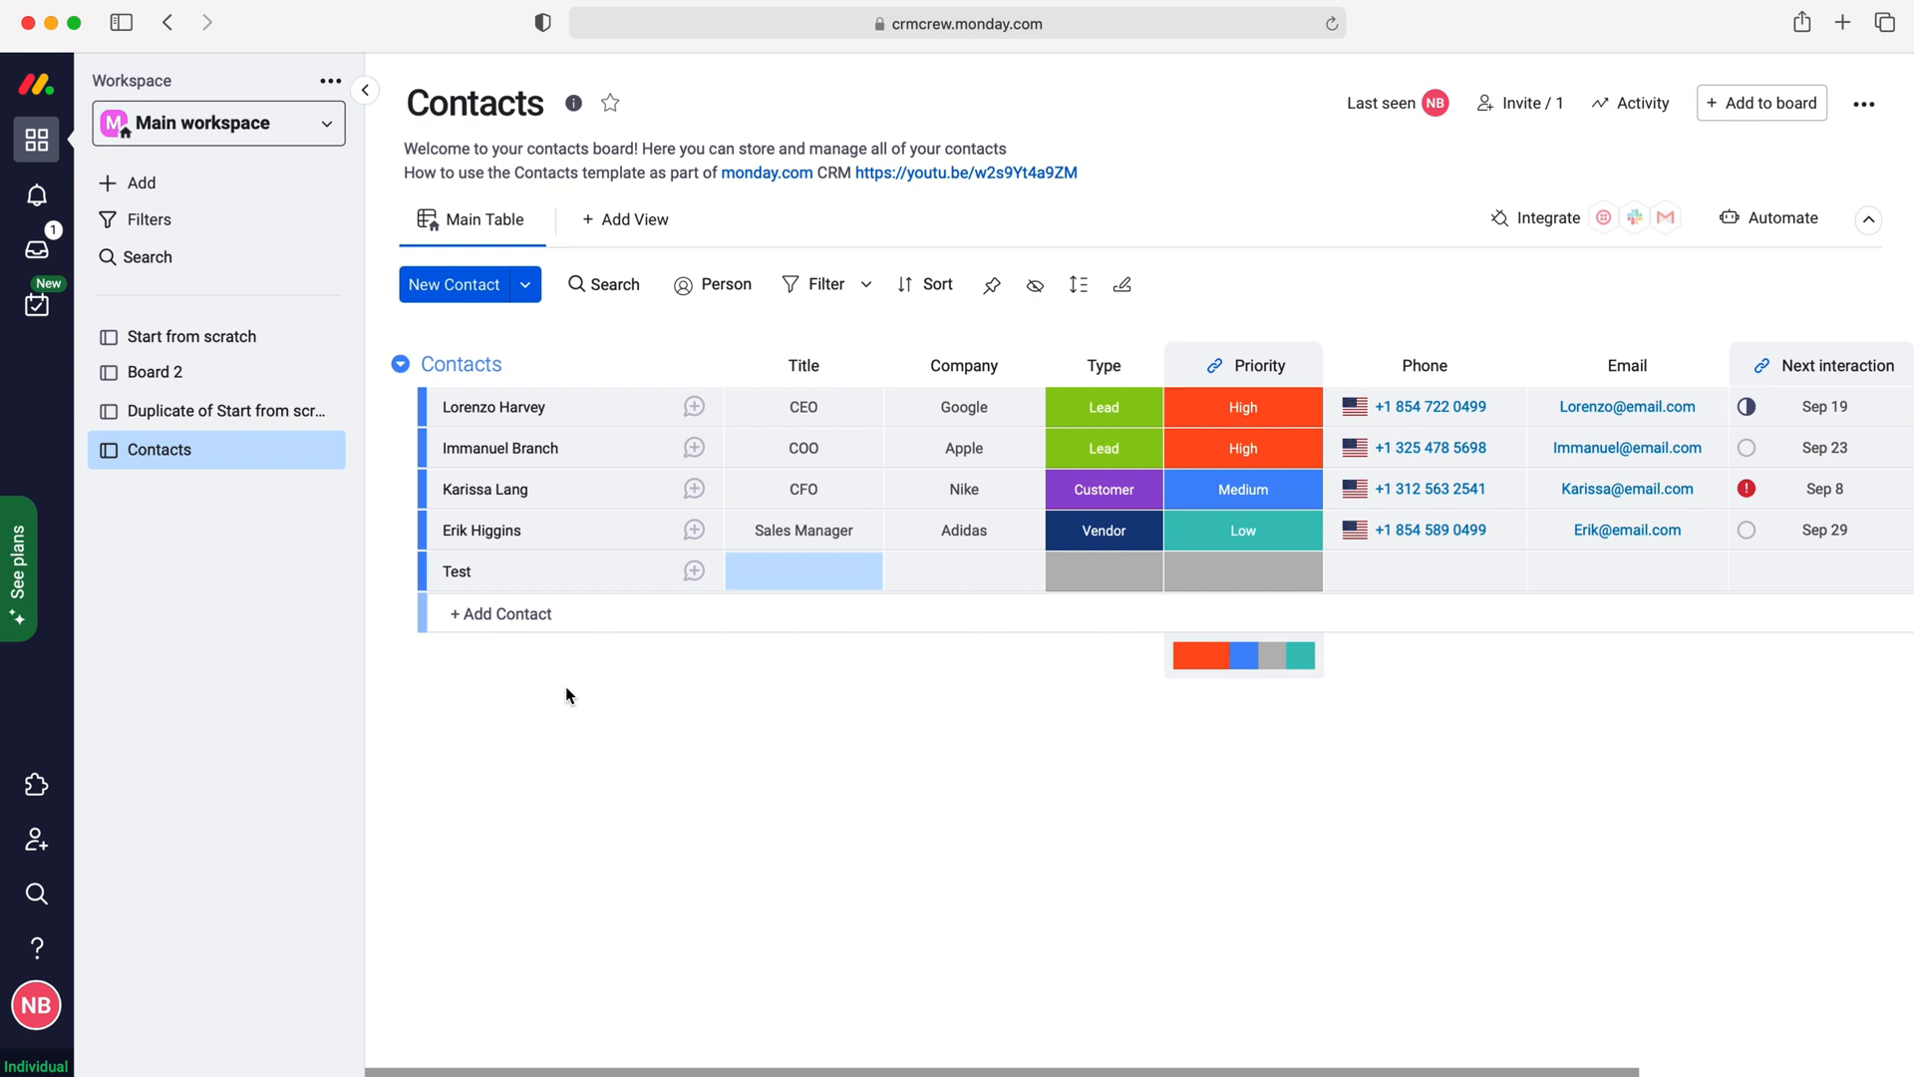
mouse_move(584, 783)
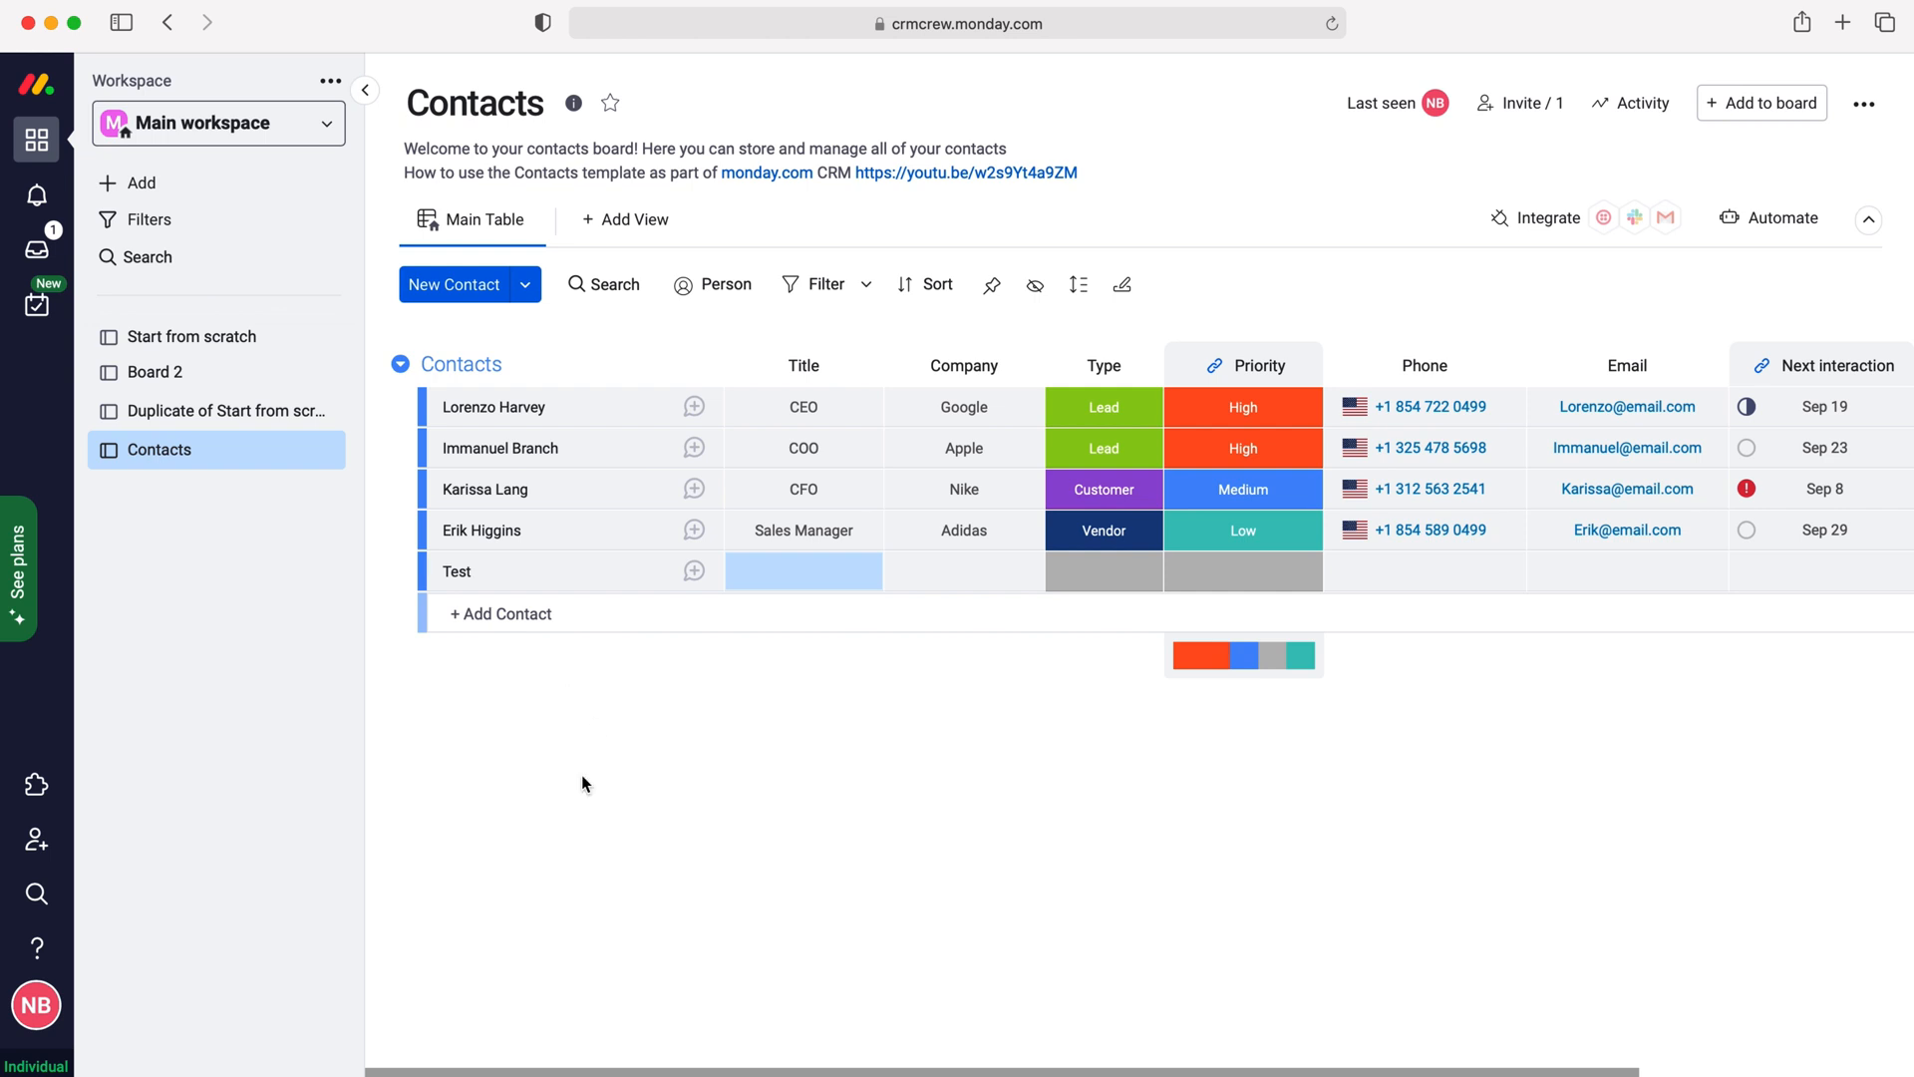